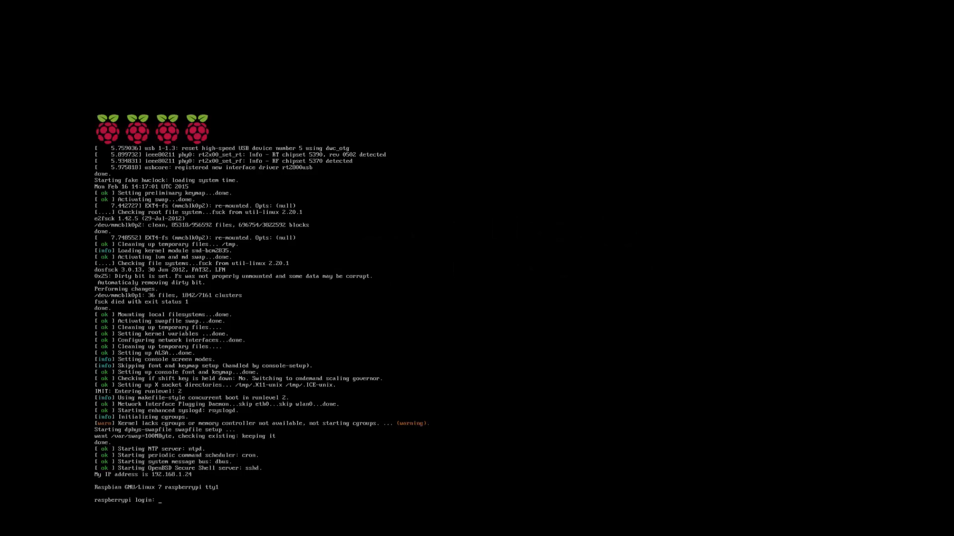
Step: Log in as pi and run sudo apt-get update && sudo apt-get upgrade to completion
{"action": "type", "text": "p"}
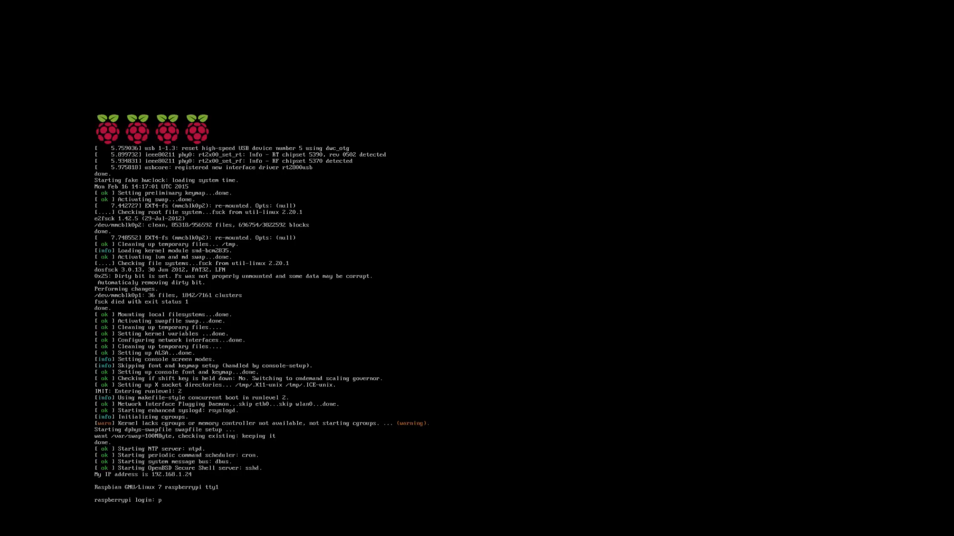
{"action": "type", "text": "i"}
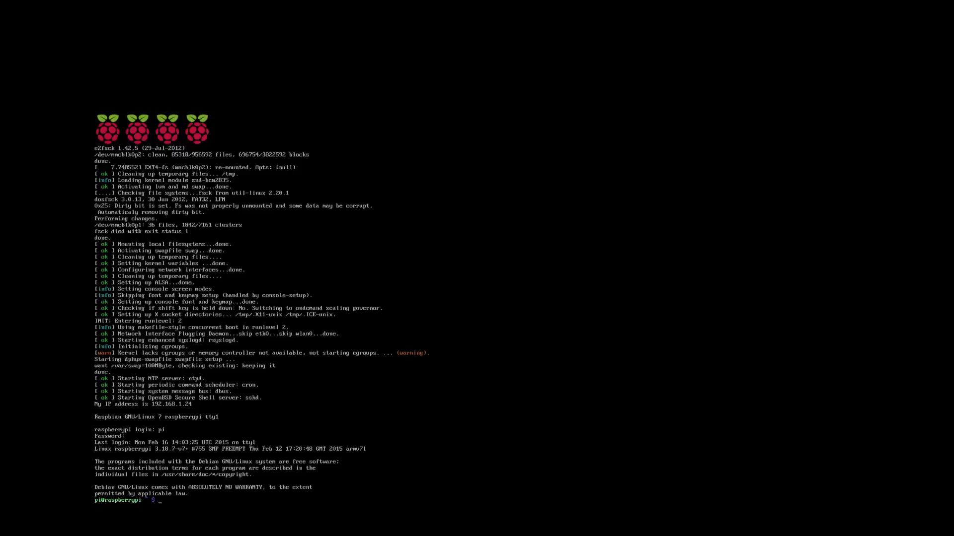
{"action": "type", "text": "sudo"}
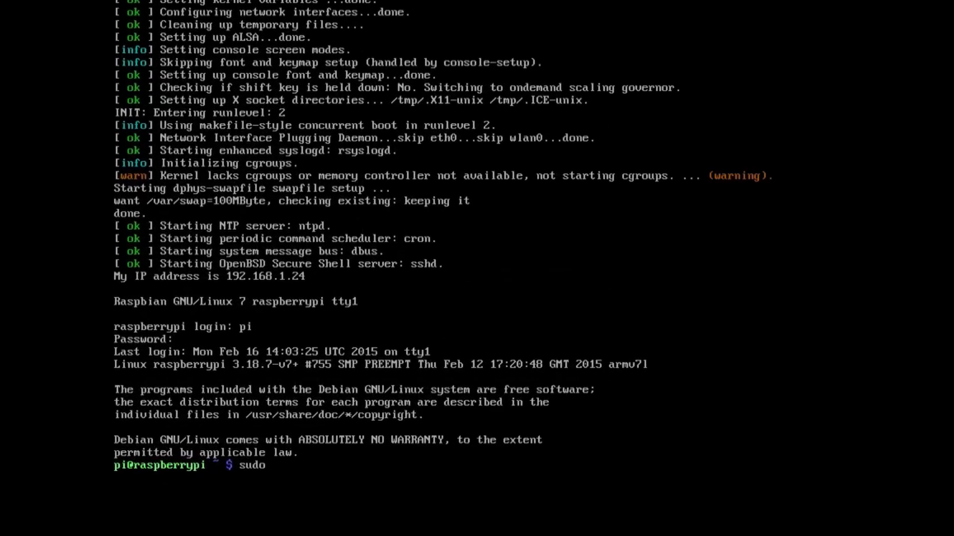
{"action": "type", "text": "apt-get"}
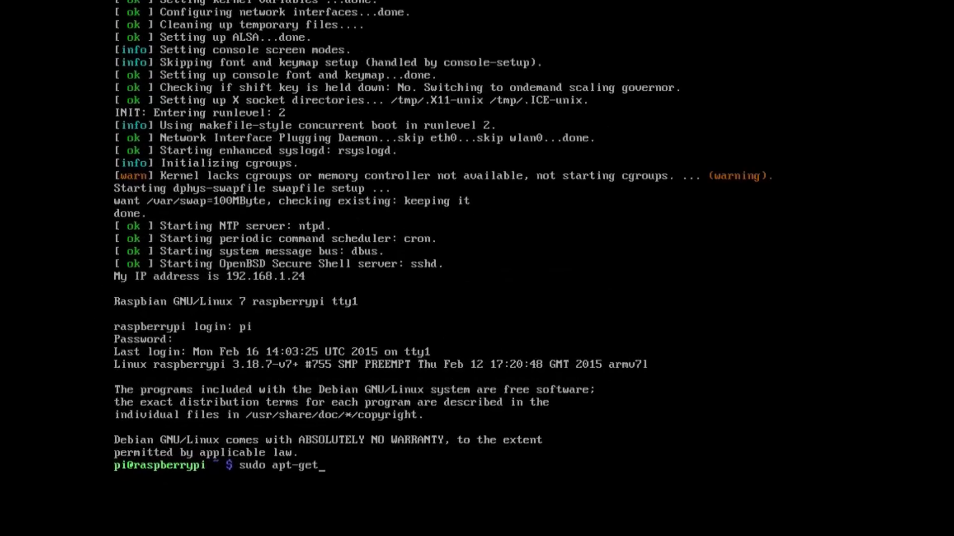
{"action": "type", "text": "update && sudo"}
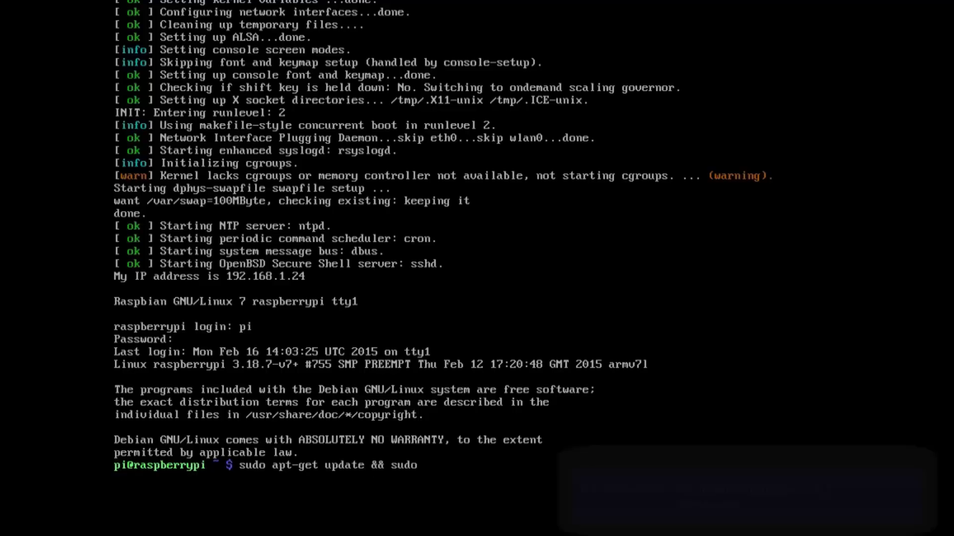
{"action": "type", "text": "apt-get"}
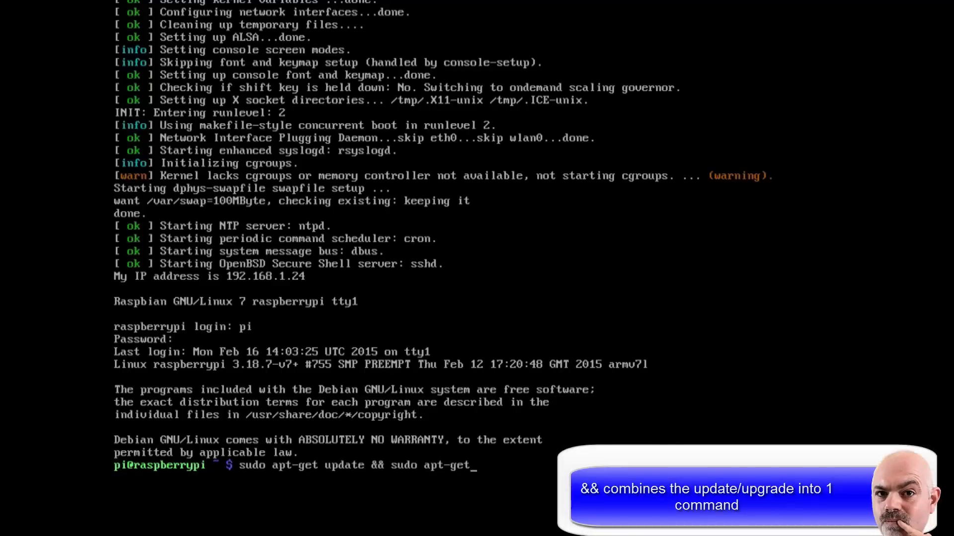
{"action": "type", "text": "upgrade"}
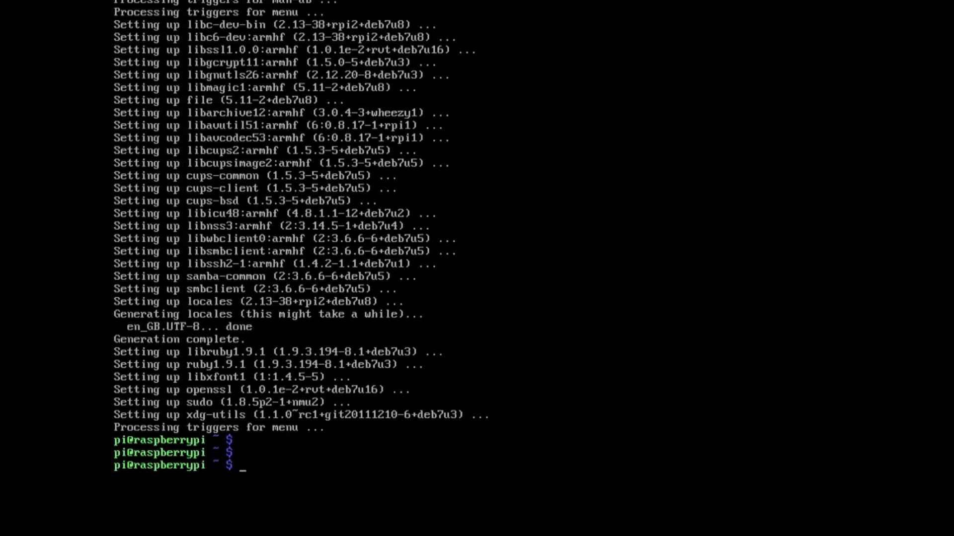
Step: Install the ntfs-3g package with sudo apt-get install ntfs-3g
{"action": "type", "text": "sud"}
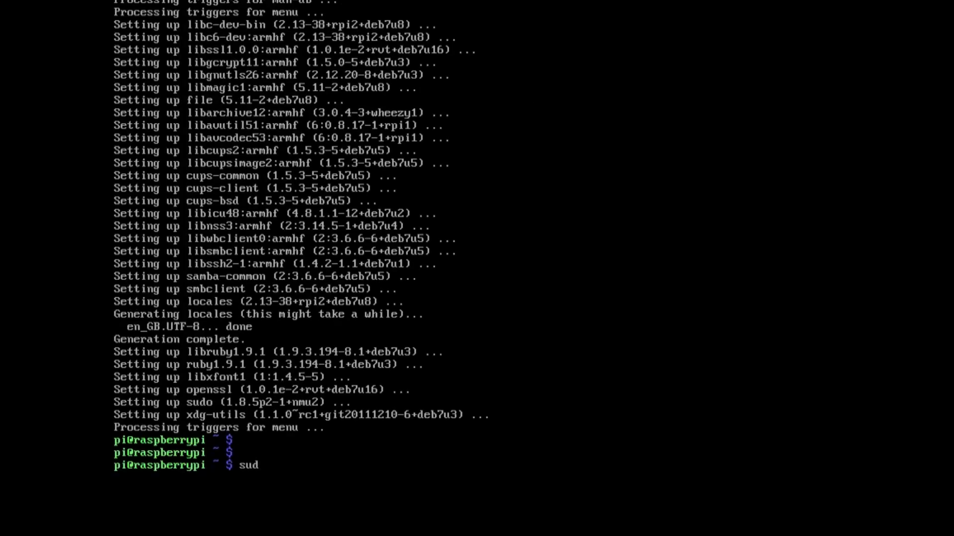
{"action": "type", "text": "o"}
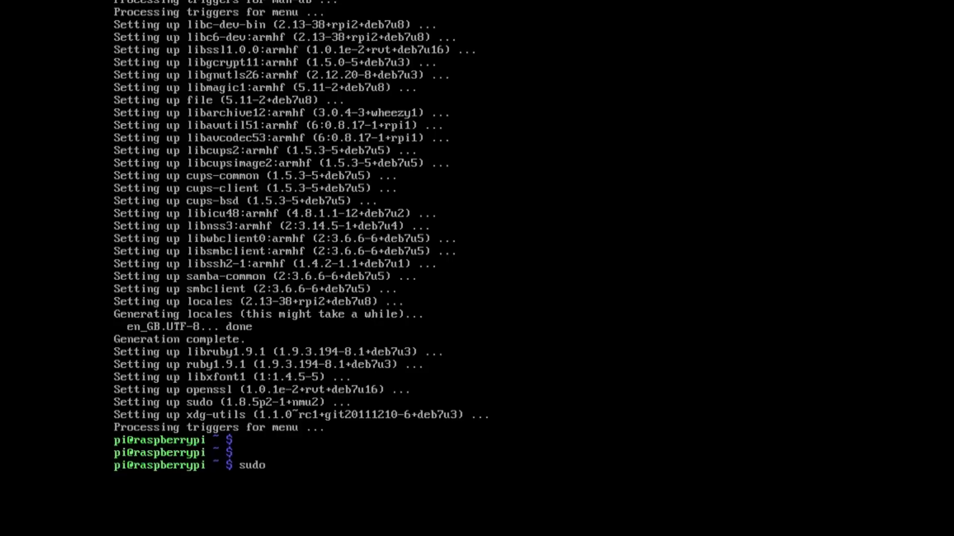
{"action": "type", "text": "apt"}
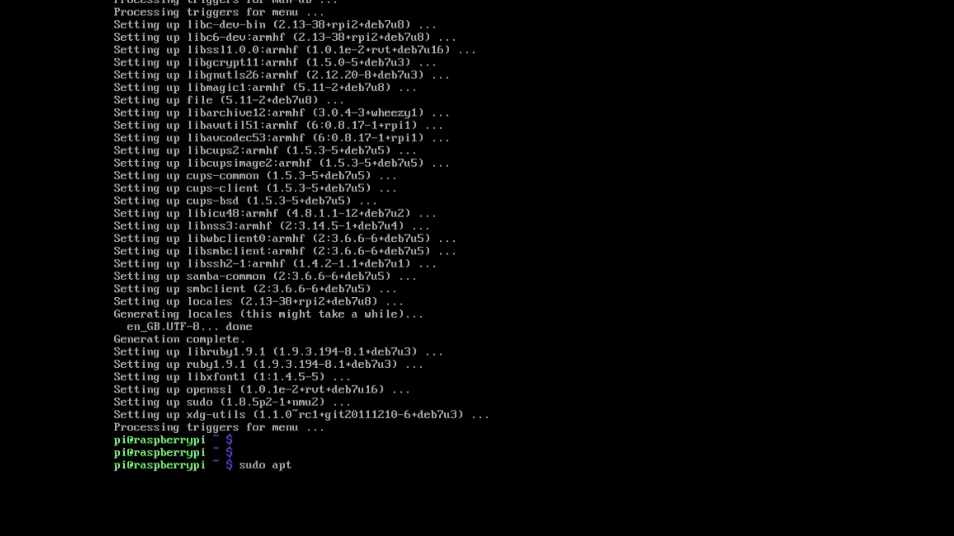
{"action": "type", "text": "-get"}
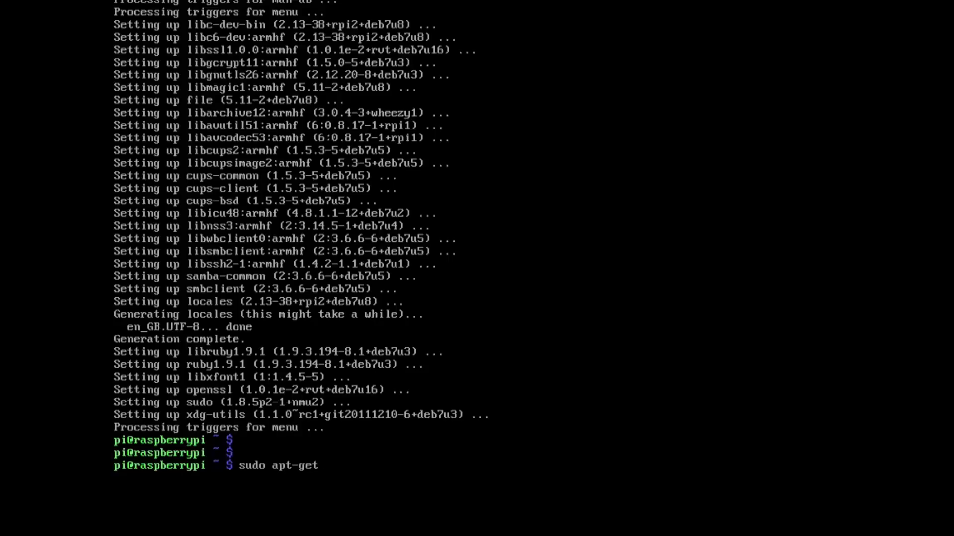
{"action": "type", "text": "i"}
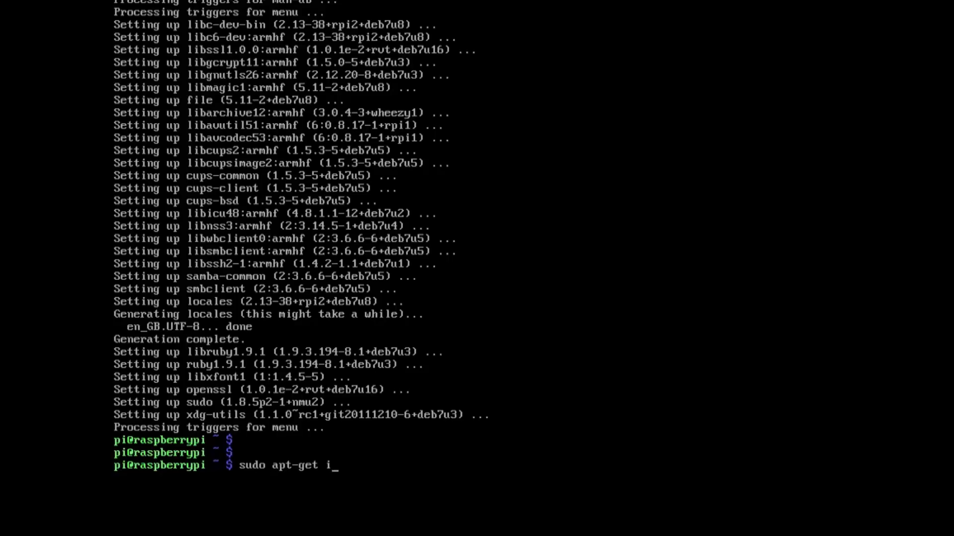
{"action": "type", "text": "nstall"}
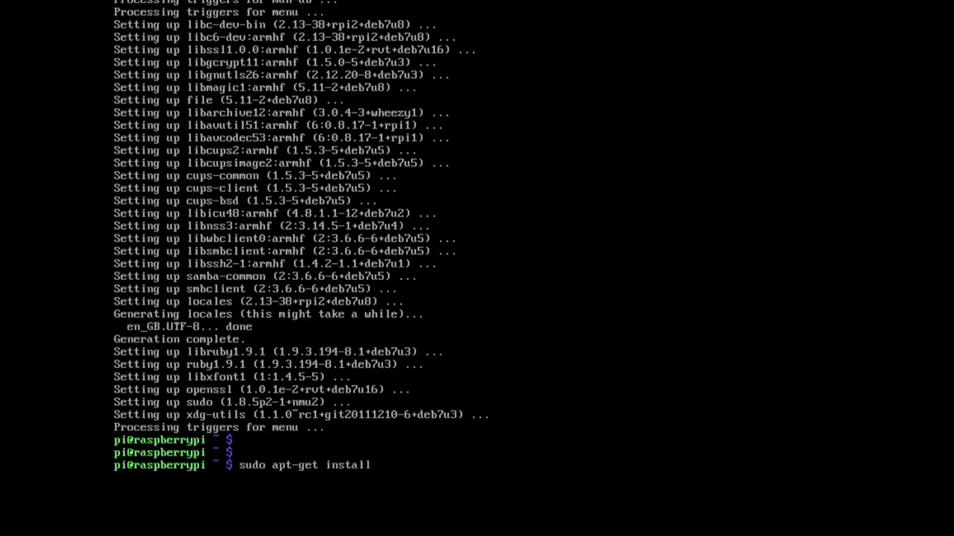
{"action": "type", "text": "ntf"}
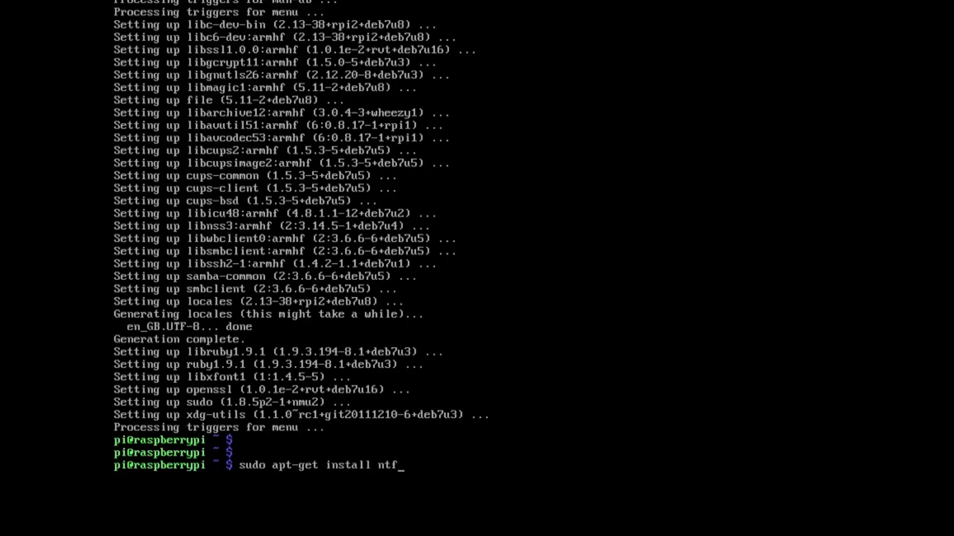
{"action": "type", "text": "s-3g"}
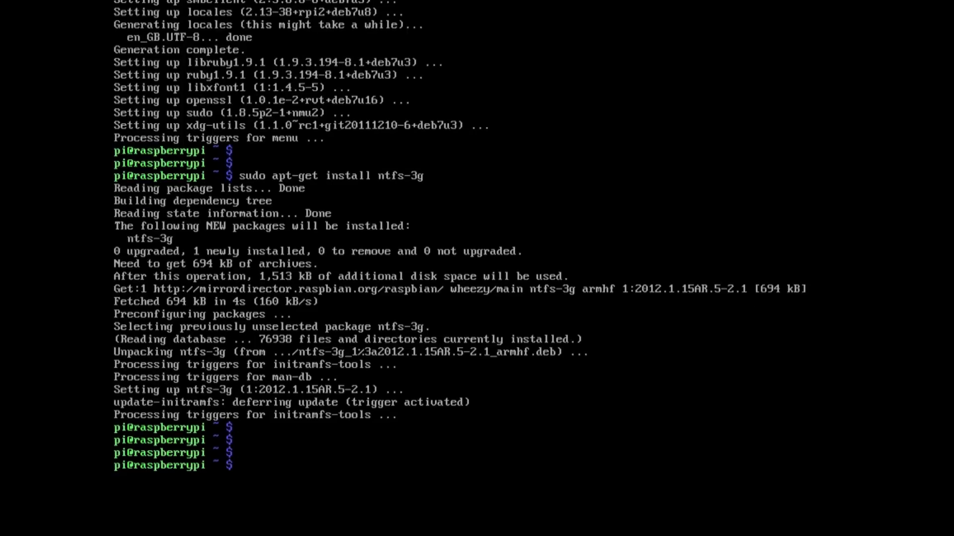
{"action": "type", "text": "sudo apt-get install ntfs-3g"}
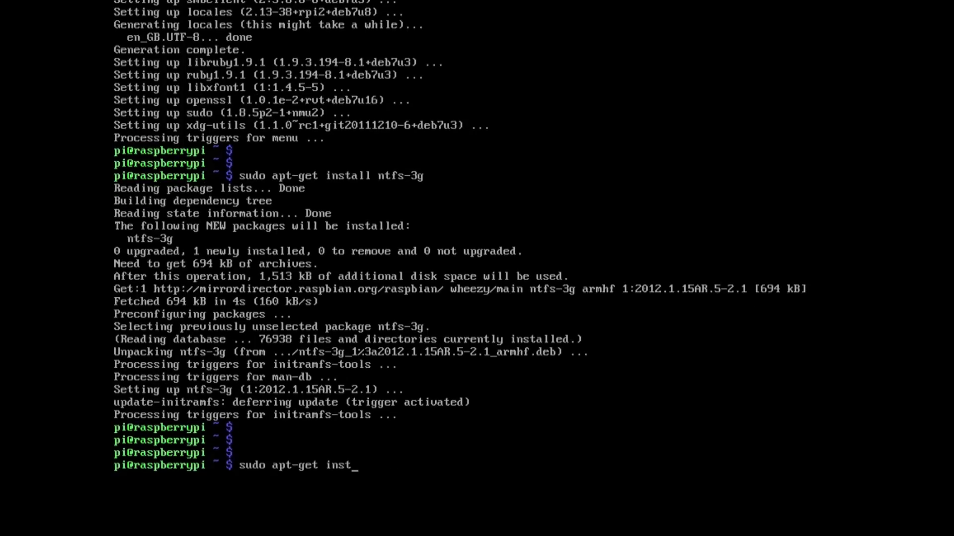
Step: Install samba and samba-common-bin so the Samba daemons start
{"action": "type", "text": "a"}
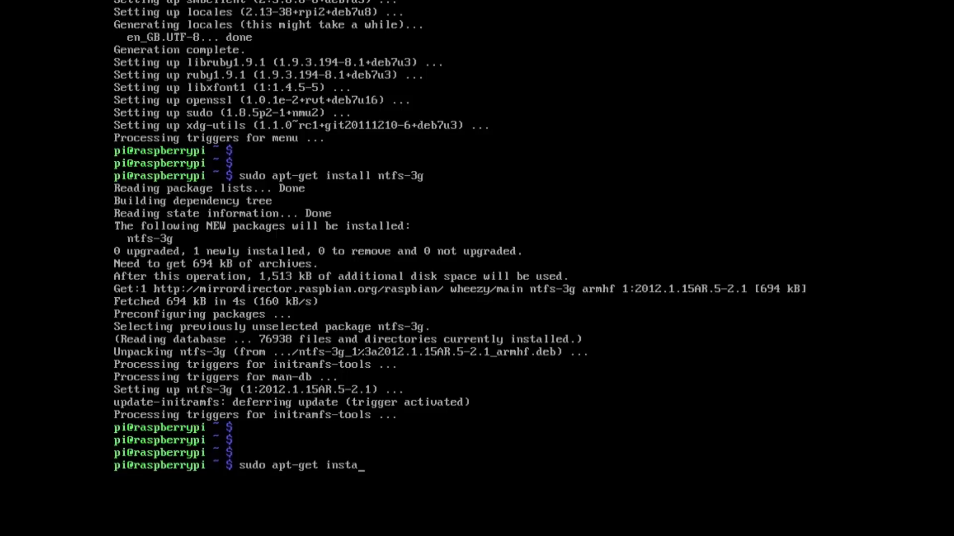
{"action": "type", "text": "ll"}
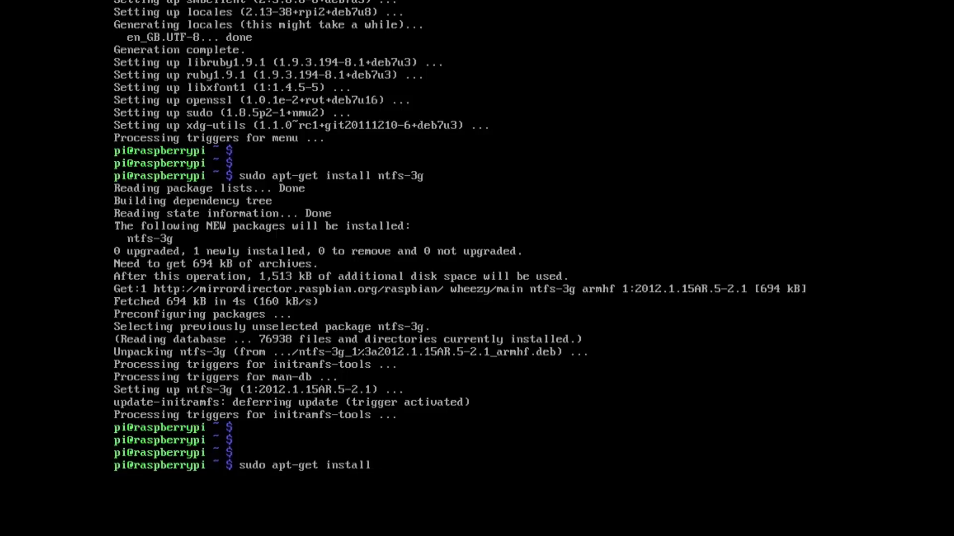
{"action": "type", "text": "samba"}
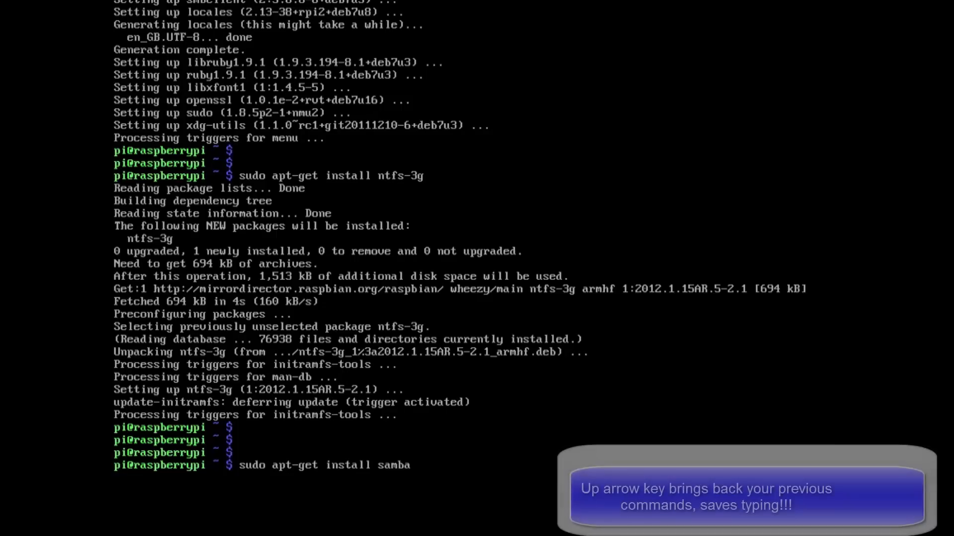
{"action": "type", "text": "samba-"}
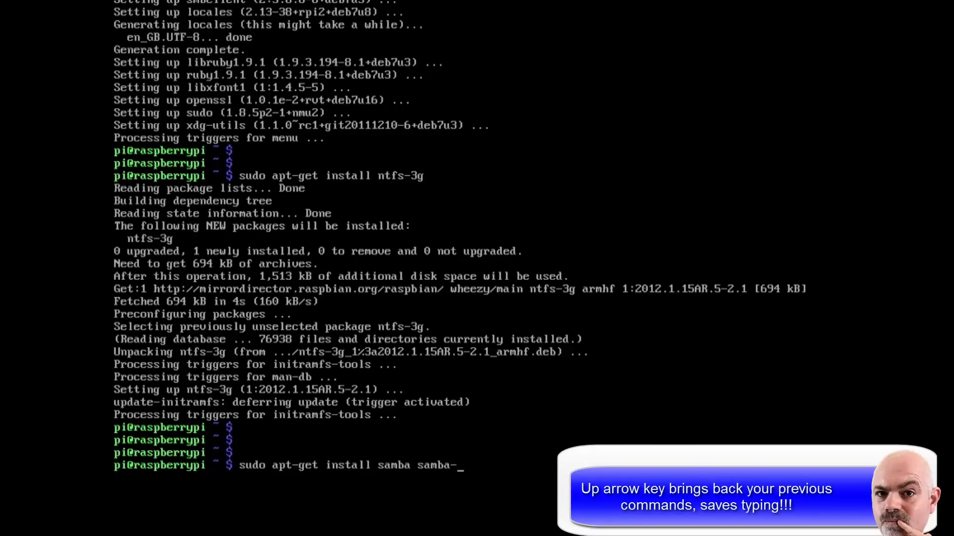
{"action": "type", "text": "ommon"}
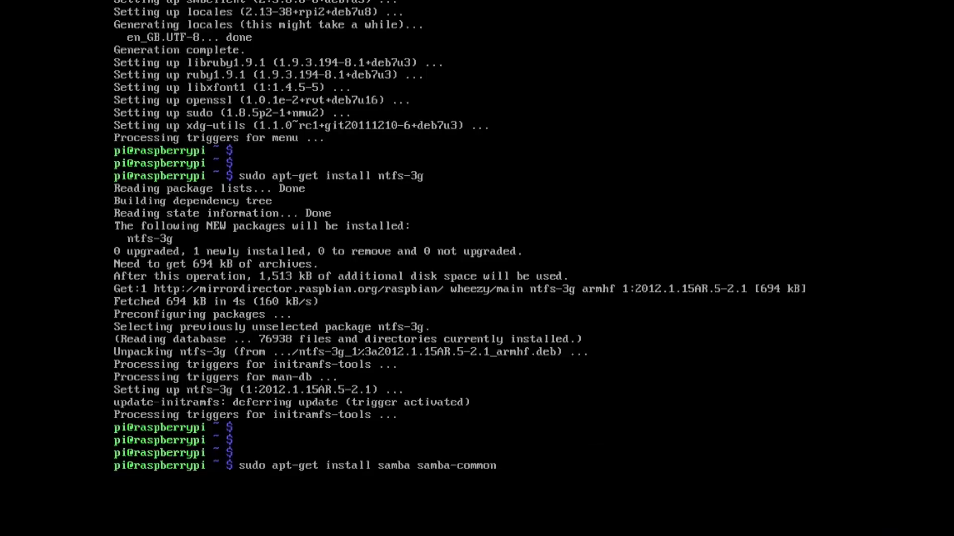
{"action": "type", "text": "-bin"}
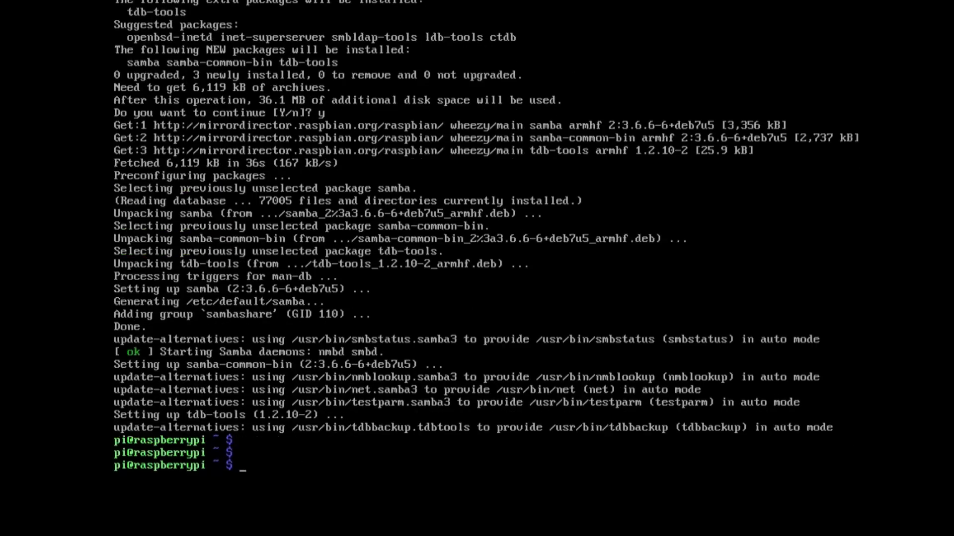
Step: Run sudo fdisk -l to list the SD card and the NTFS partitions /dev/sda1 and /dev/sdb1
{"action": "type", "text": "sudo fdisk"}
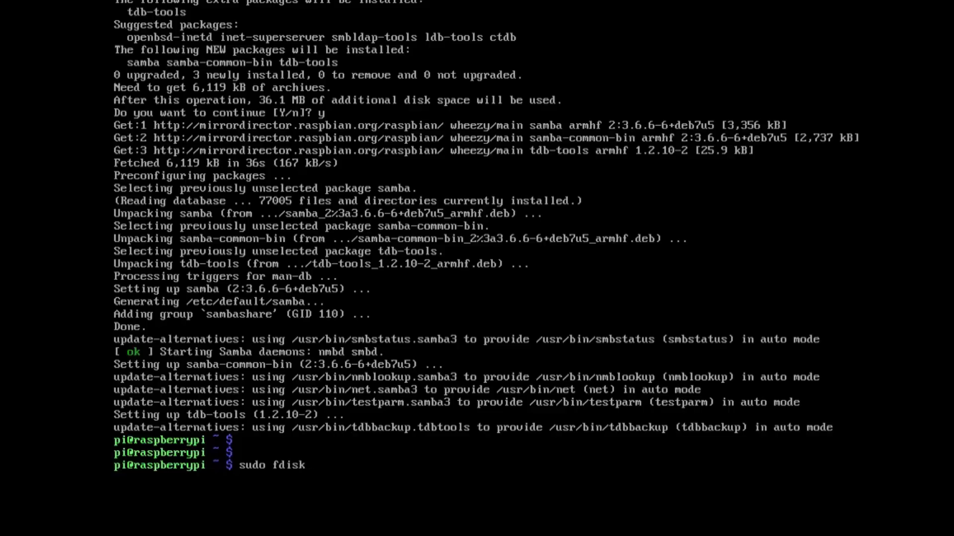
{"action": "type", "text": "-l"}
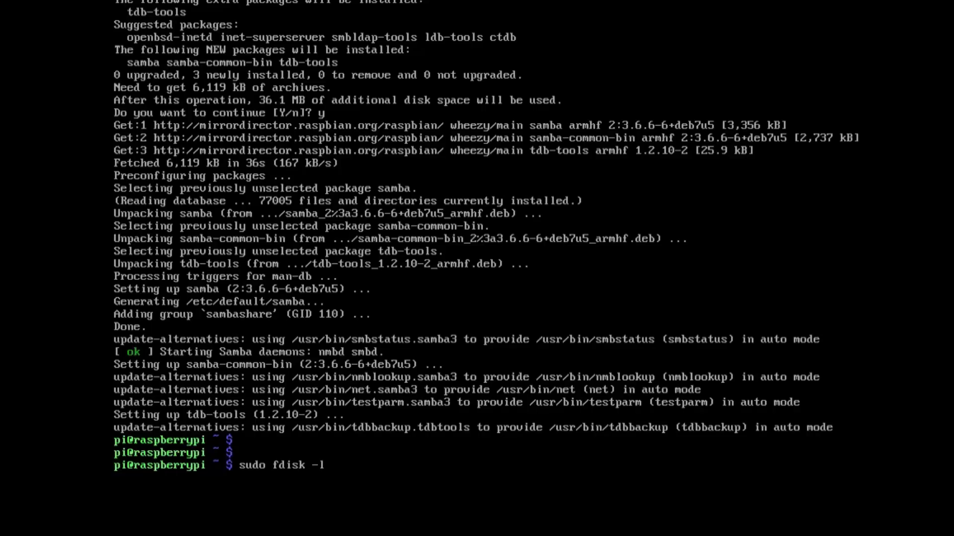
{"action": "key", "text": "Return"}
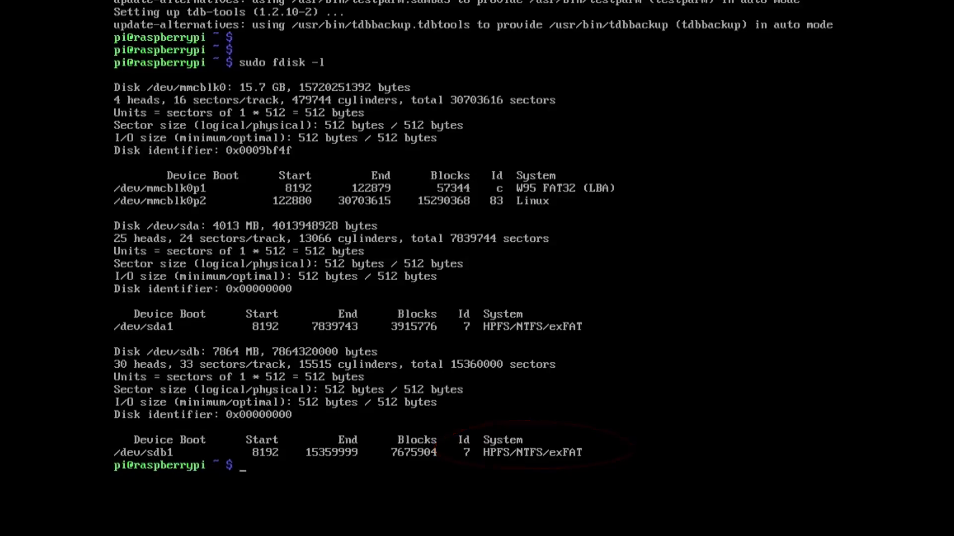
Step: Create /media/usbhdd1 and usbhdd2 mount folders and mount sda1 and sdb1 onto them
{"action": "type", "text": "sudo mkdir"}
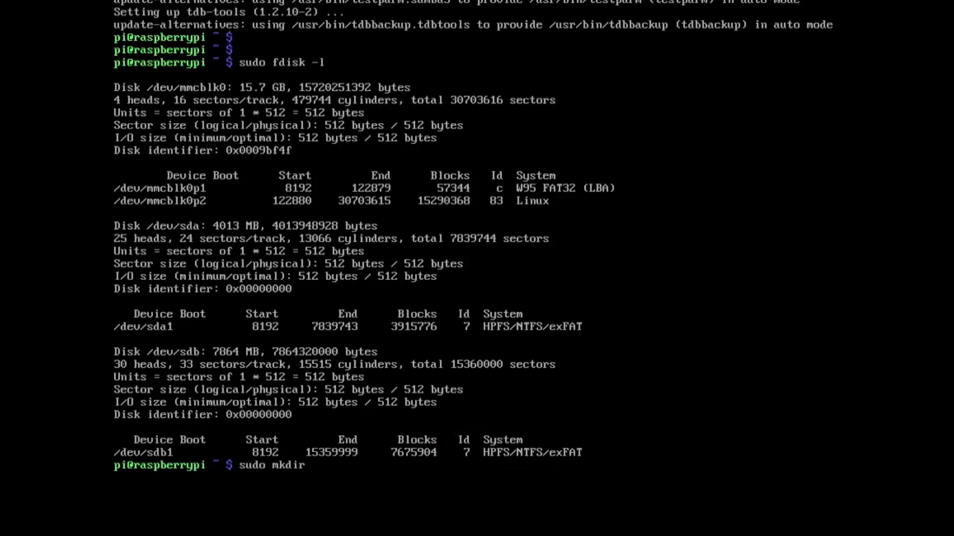
{"action": "type", "text": "/media/usbhdd1"}
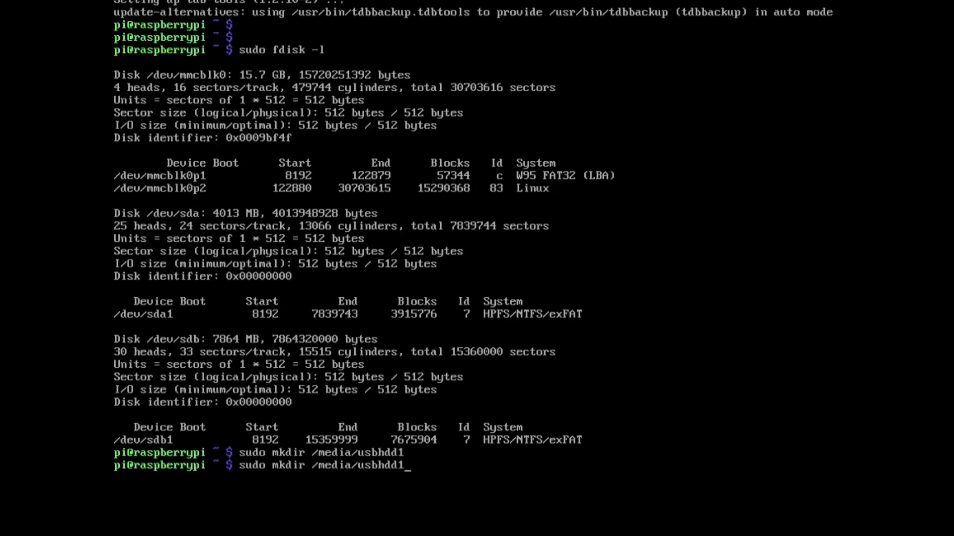
{"action": "key", "text": "Enter"}
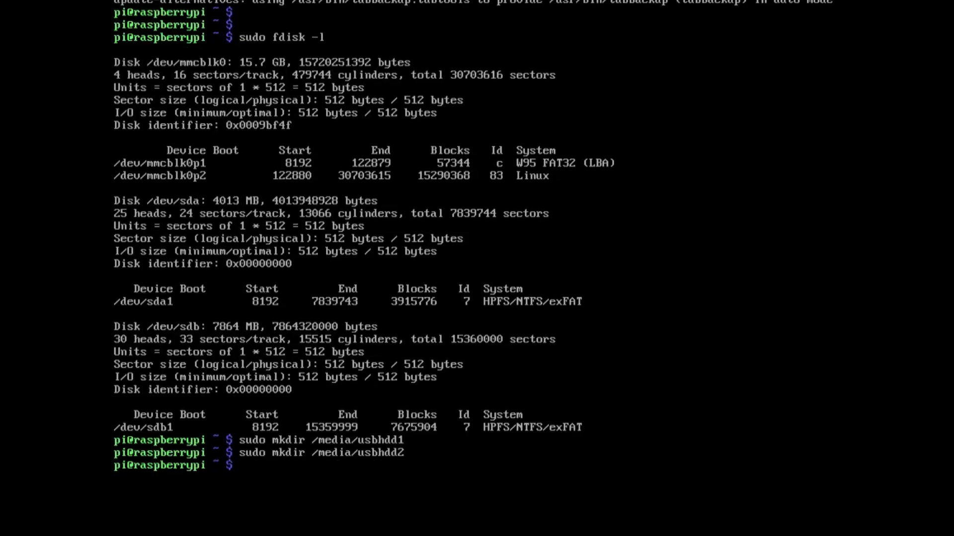
{"action": "type", "text": "sudo mount"}
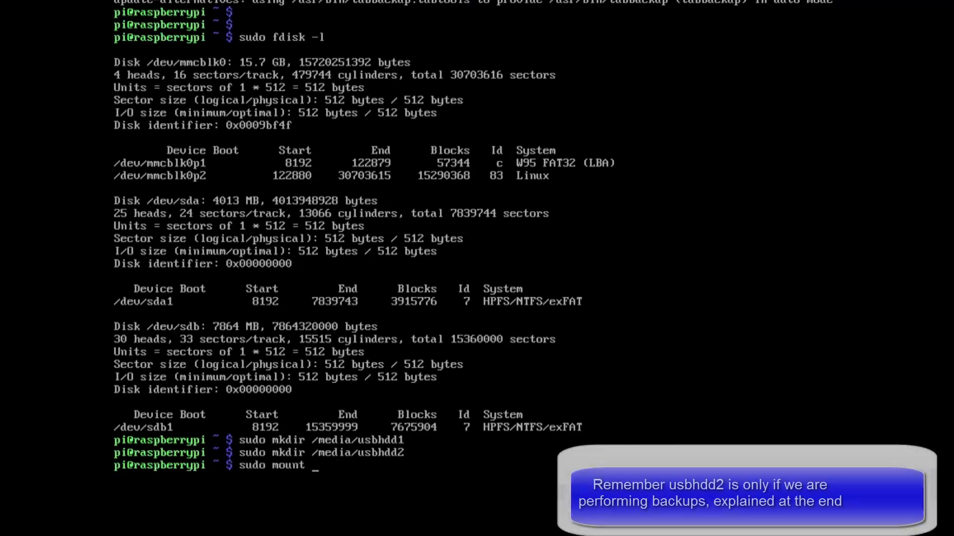
{"action": "type", "text": "-t auto /dev/"}
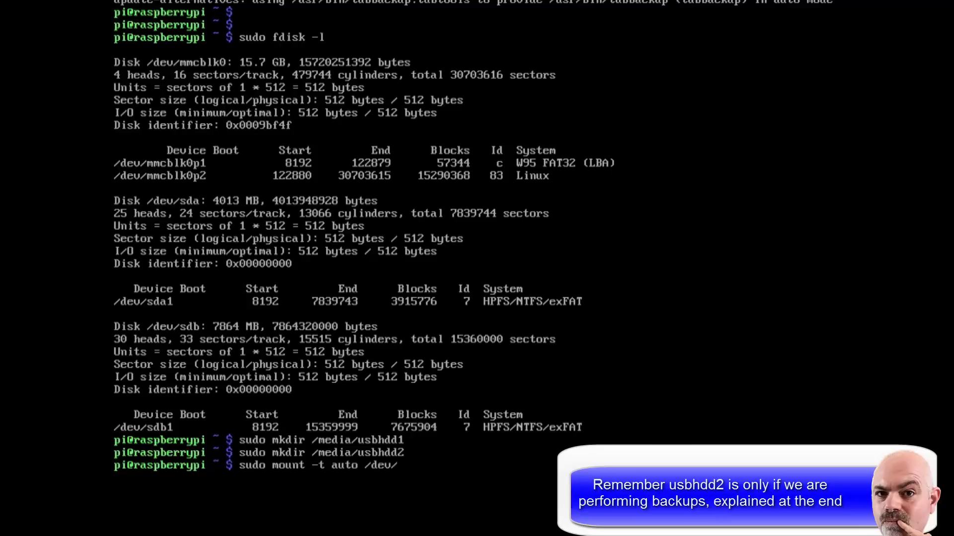
{"action": "type", "text": "sda1 /media/"}
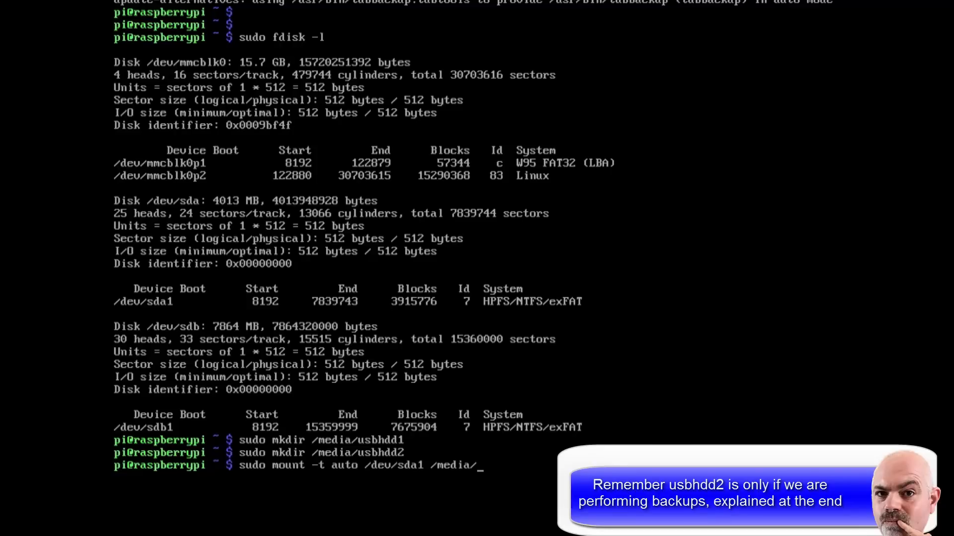
{"action": "key", "text": "Return"}
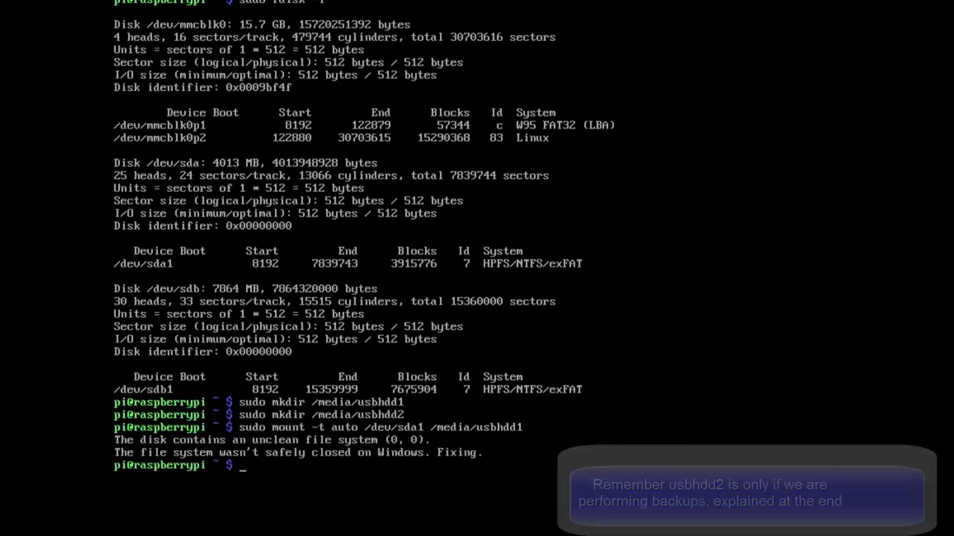
{"action": "type", "text": "sudo mount -t auto /dev/sda1 /media/usbhdd1"}
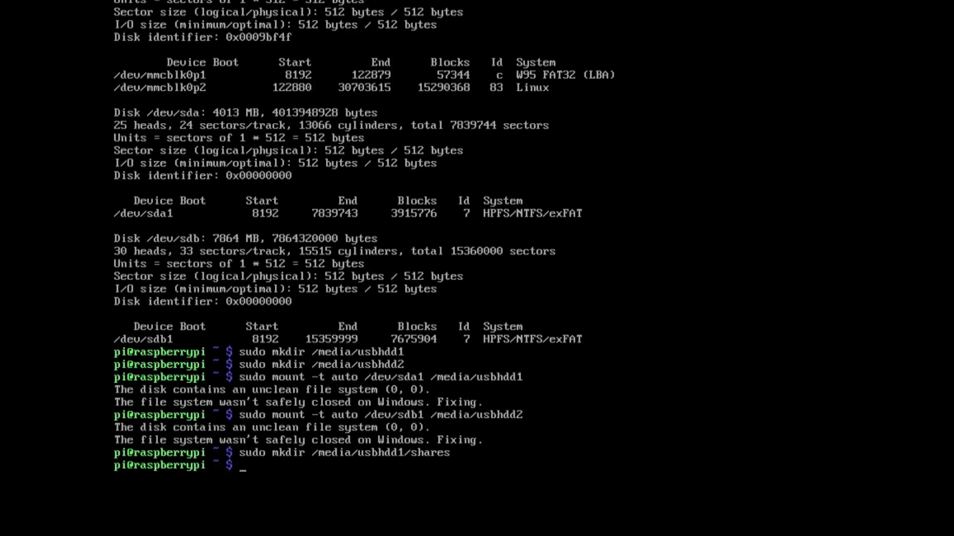
Step: Create a shares folder on each drive and copy /etc/samba/smb.conf to smb.conf.old
{"action": "type", "text": "sudo mkdir /media/usbhdd1/shares"}
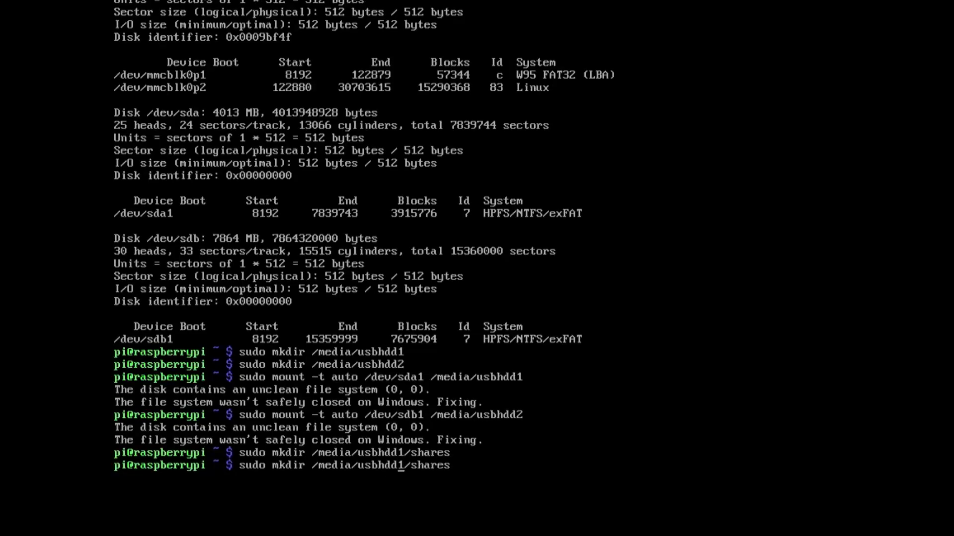
{"action": "key", "text": "Return"}
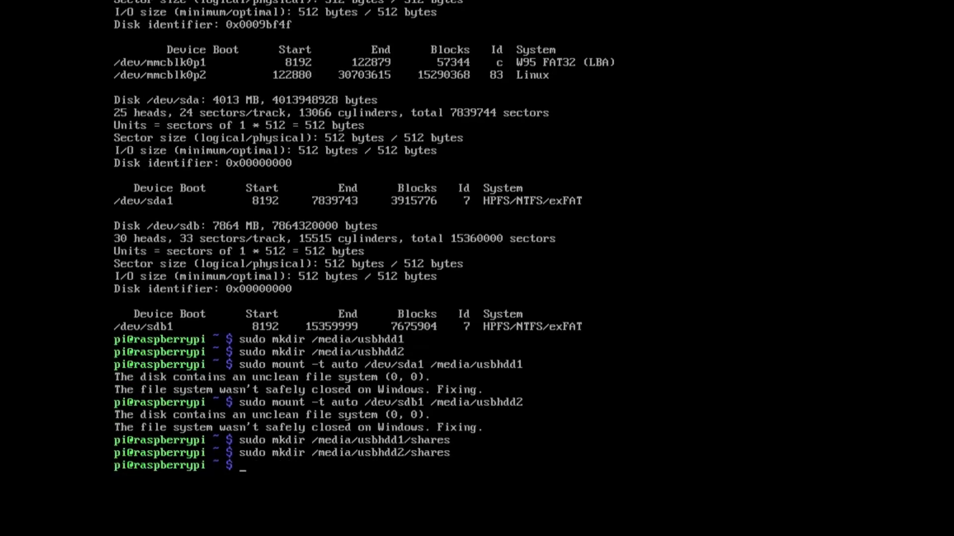
{"action": "type", "text": "sudo c"}
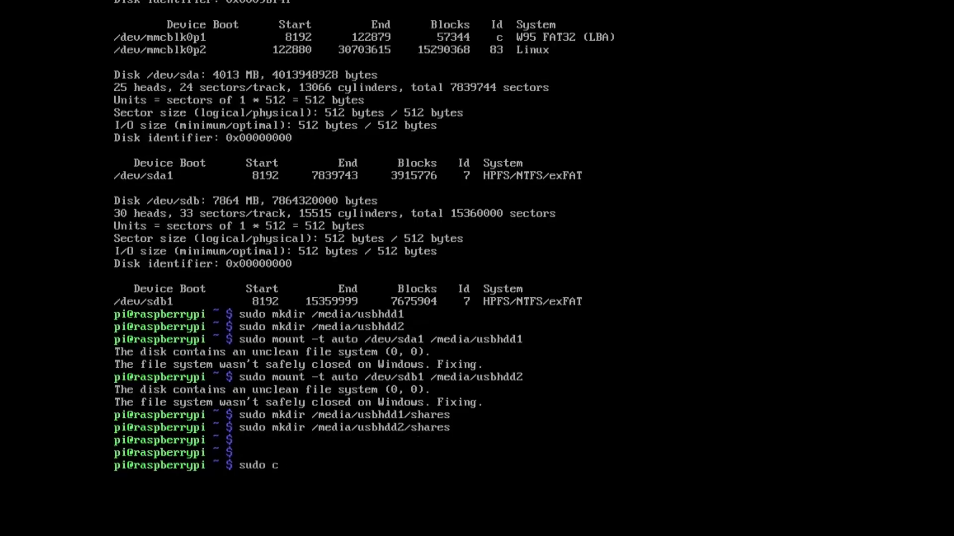
{"action": "type", "text": "p /etc/samba"}
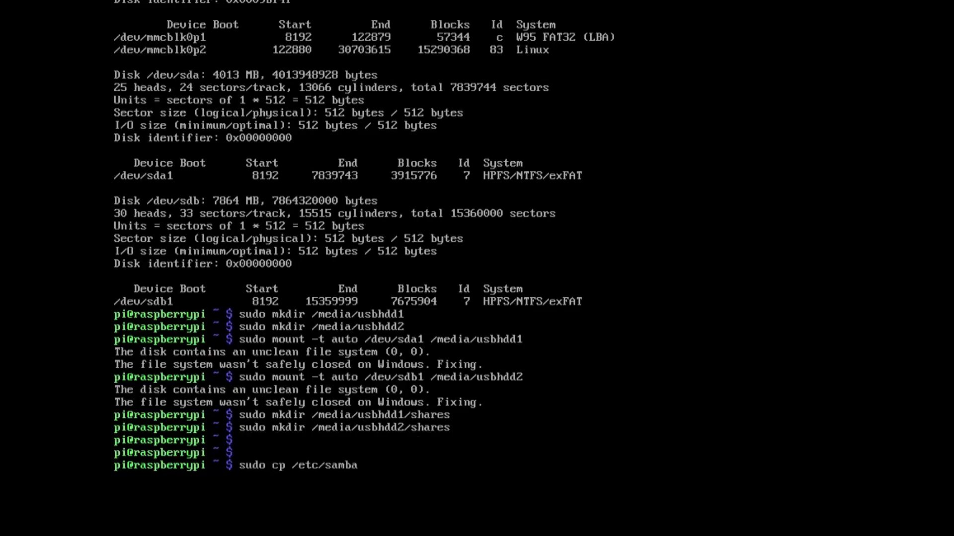
{"action": "type", "text": "/smb.conf /etc/samba/smb.conf.old"}
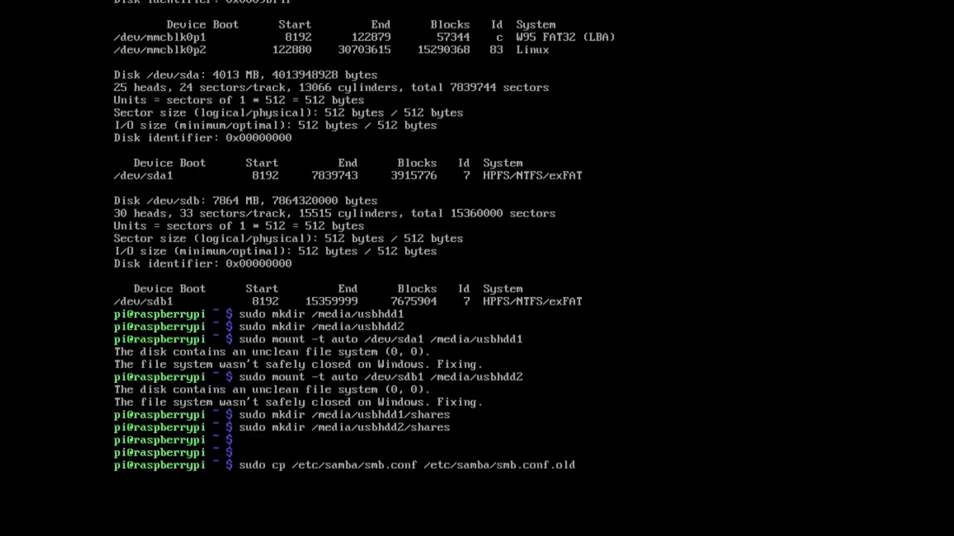
{"action": "type", "text": "sudo nano"}
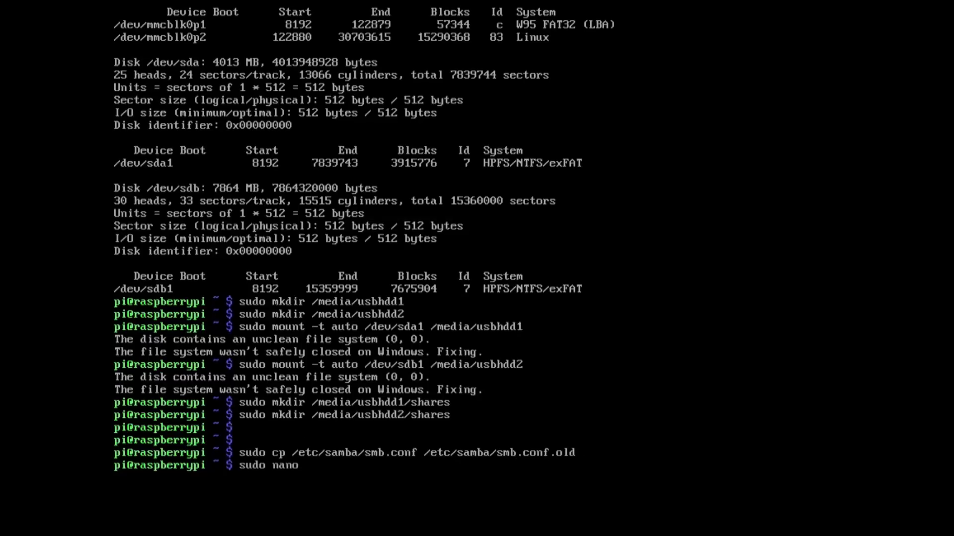
{"action": "type", "text": "/etc/samba"}
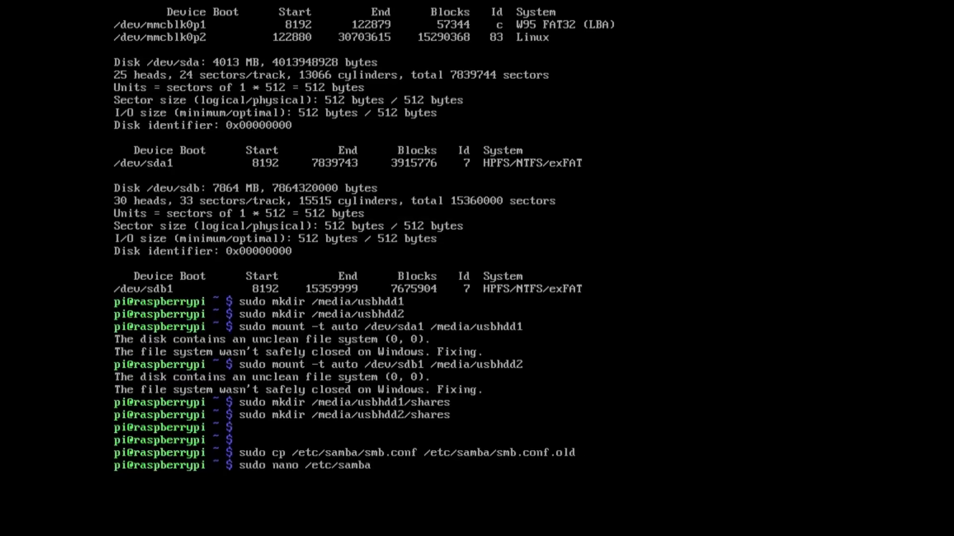
Step: In nano, append a [backup] share with path /media/usbhdd1/shares and 0777 masks to smb.conf
{"action": "key", "text": "Enter"}
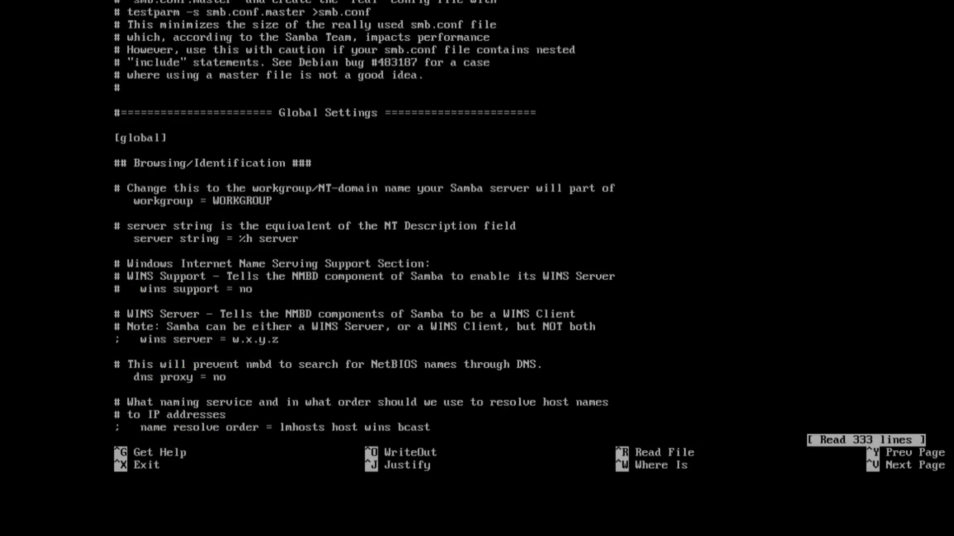
{"action": "key", "text": "ctrl+w"}
{"action": "type", "text": "["}
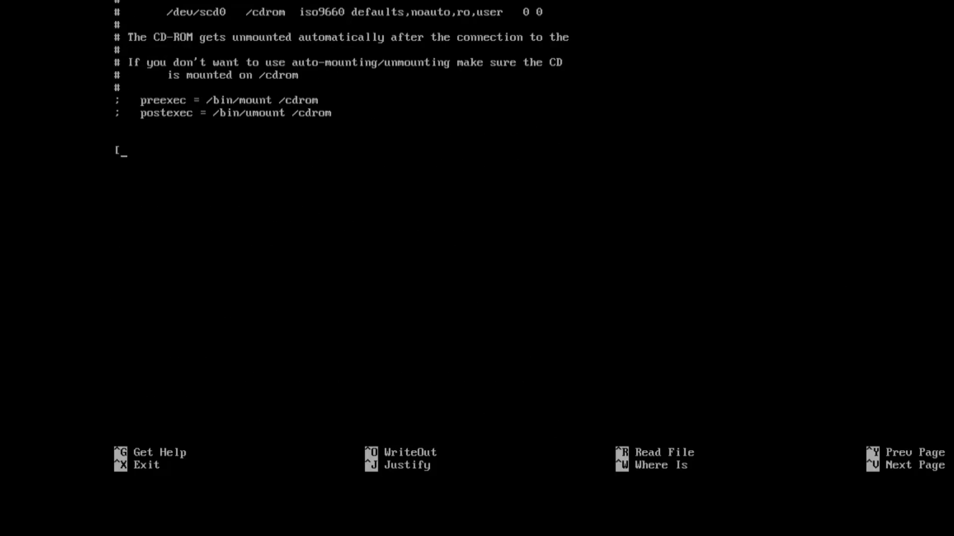
{"action": "type", "text": "backup]"}
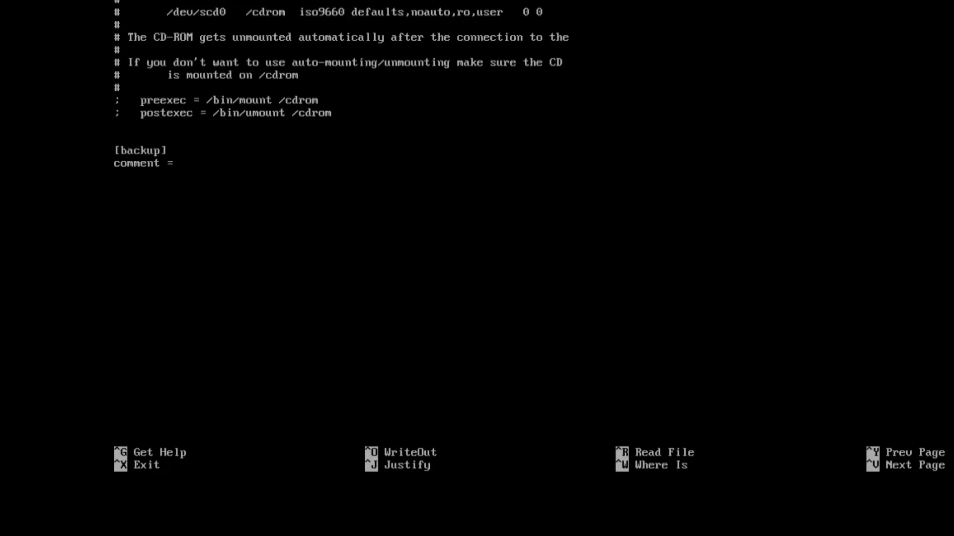
{"action": "type", "text": "backup folder"}
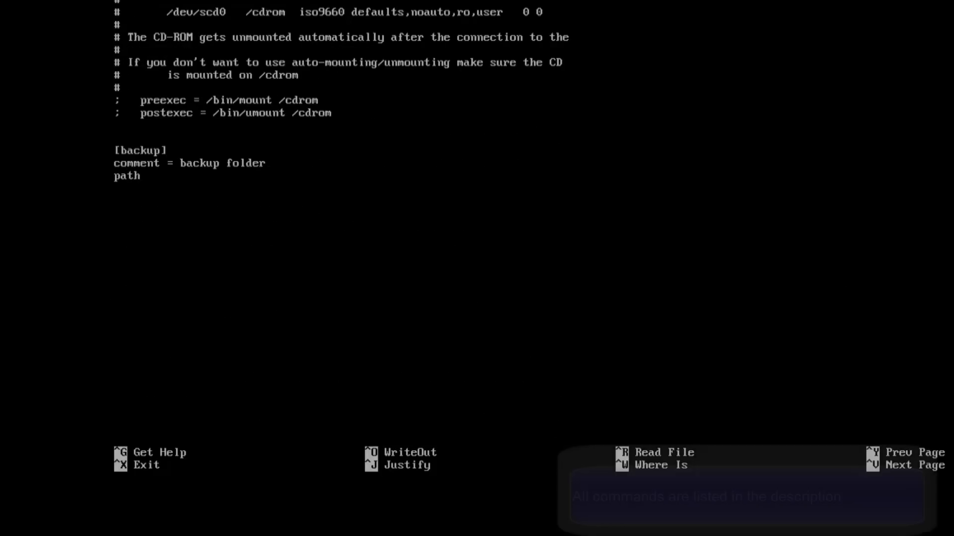
{"action": "type", "text": "=/media/usbhdd1/shares"}
{"action": "type", "text": "create mask ="}
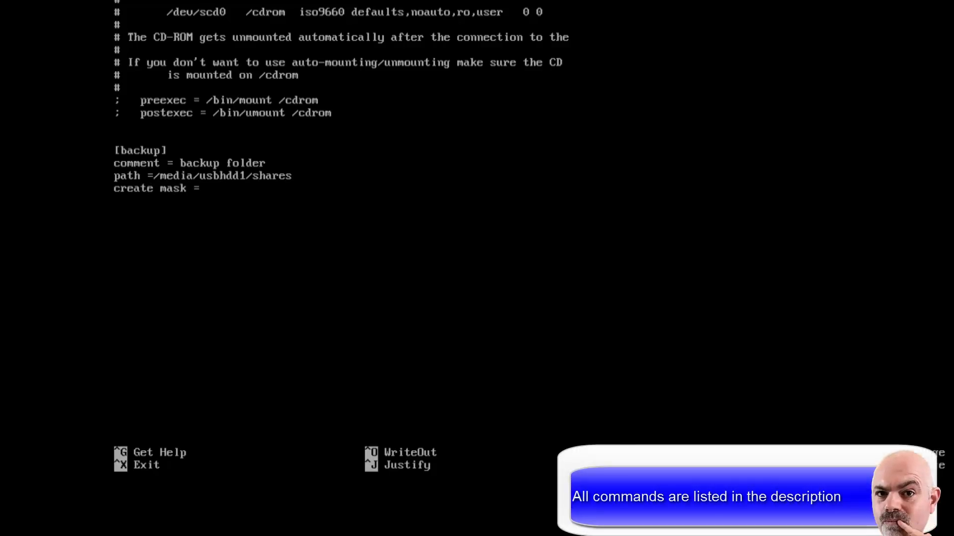
{"action": "type", "text": "0777"}
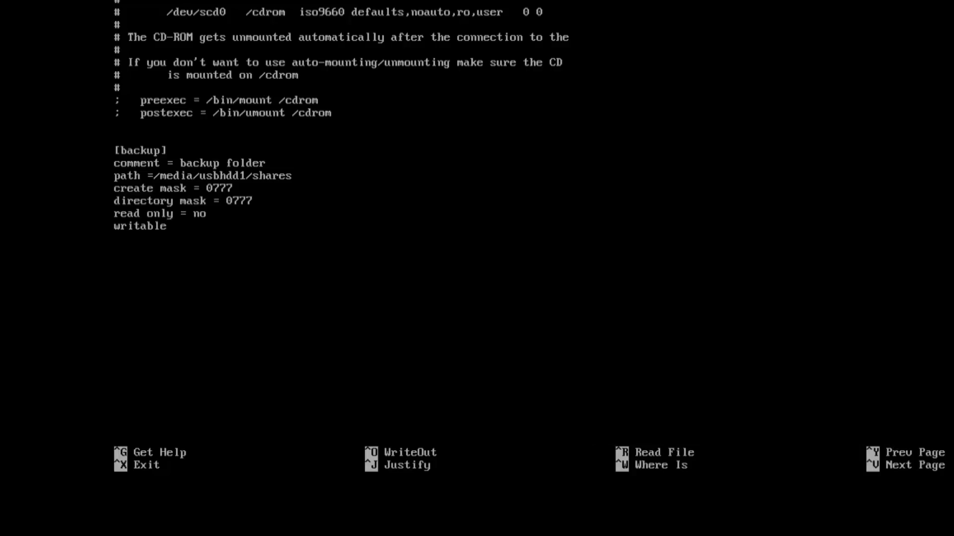
Step: Write the changes to smb.conf and confirm with testparm that the config loads OK
{"action": "key", "text": "^O"}
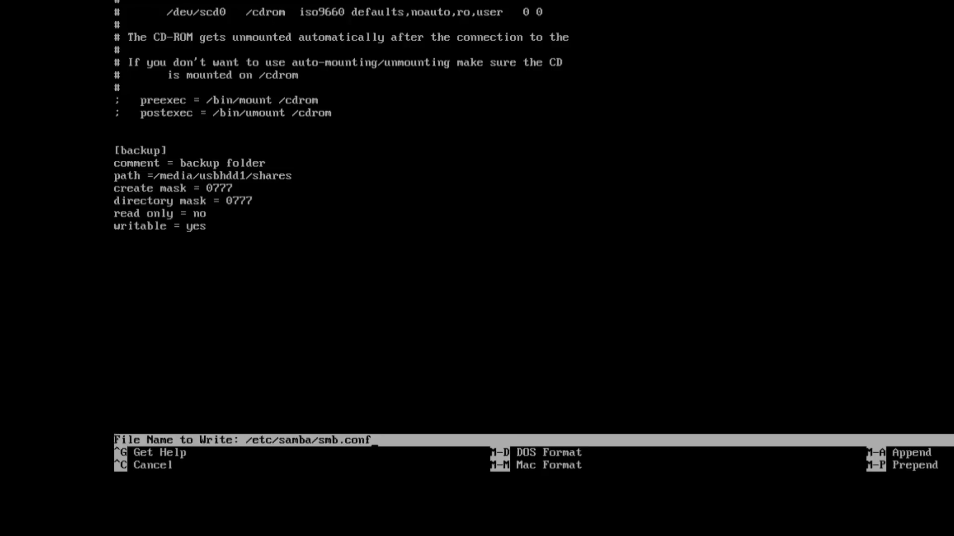
{"action": "key", "text": "Enter"}
{"action": "type", "text": "testparm"}
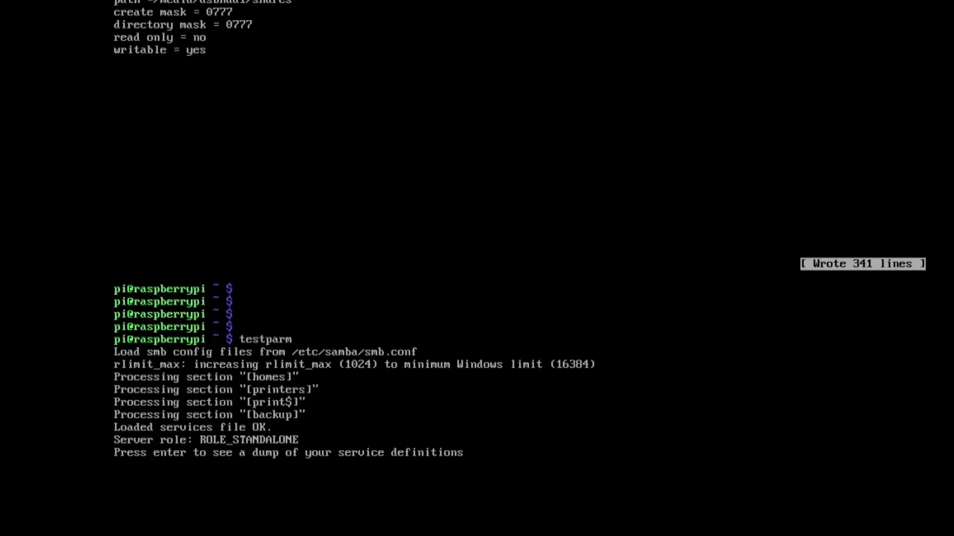
{"action": "key", "text": "Return"}
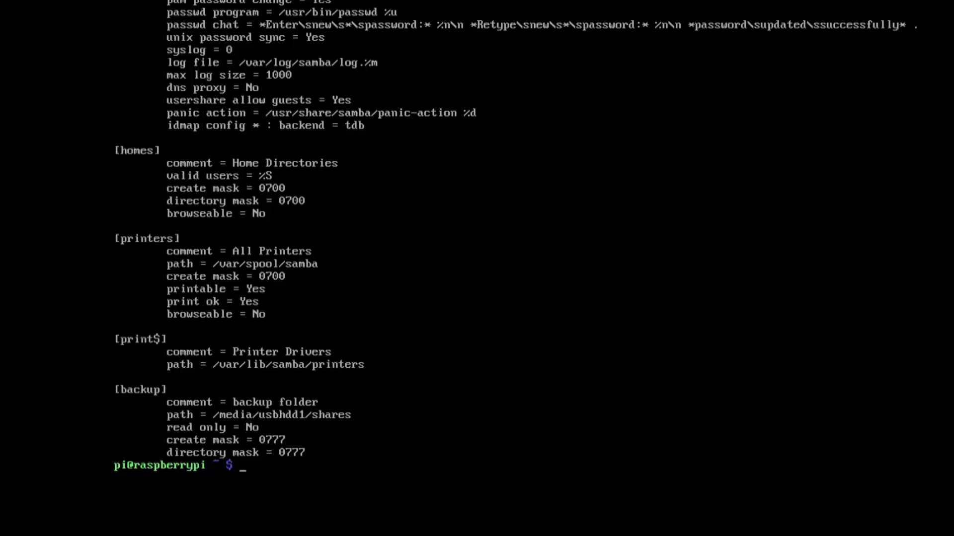
Step: Add a Samba password for pi with smbpasswd -a, then open /etc/fstab for the ntfs-3g mount lines
{"action": "type", "text": "sudo smbpasswd -a pi"}
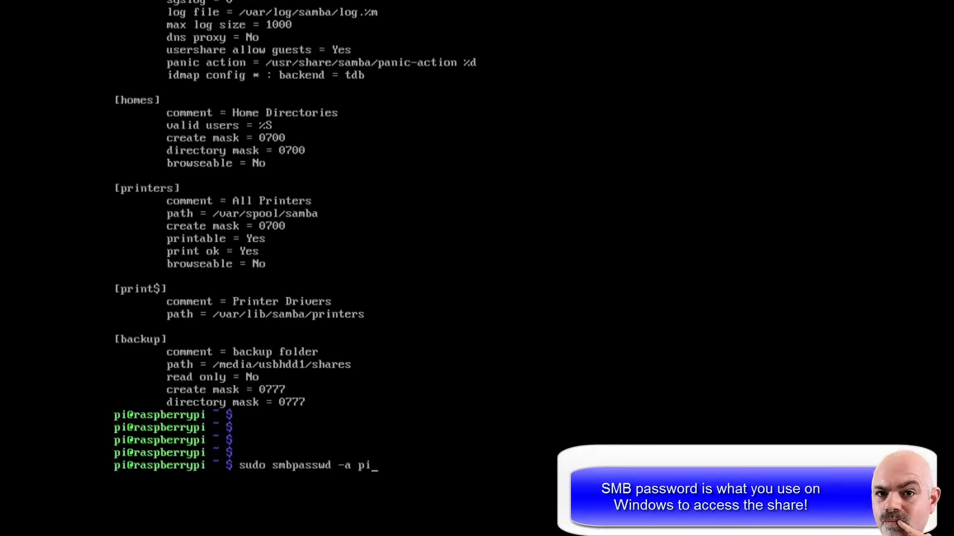
{"action": "key", "text": "Return"}
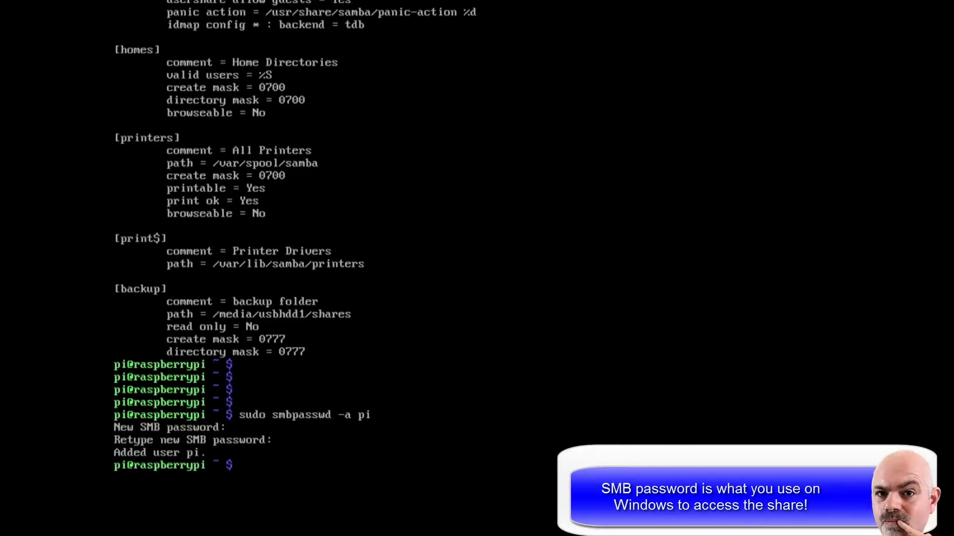
{"action": "type", "text": "sudo /et"}
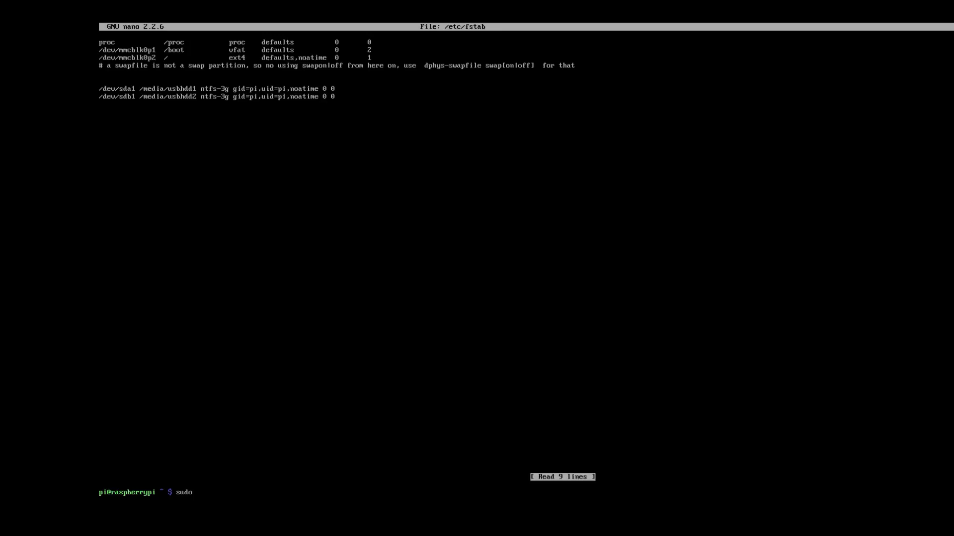
Step: Reboot the Pi with sudo reboot before switching to the Windows PC
{"action": "type", "text": "reb"}
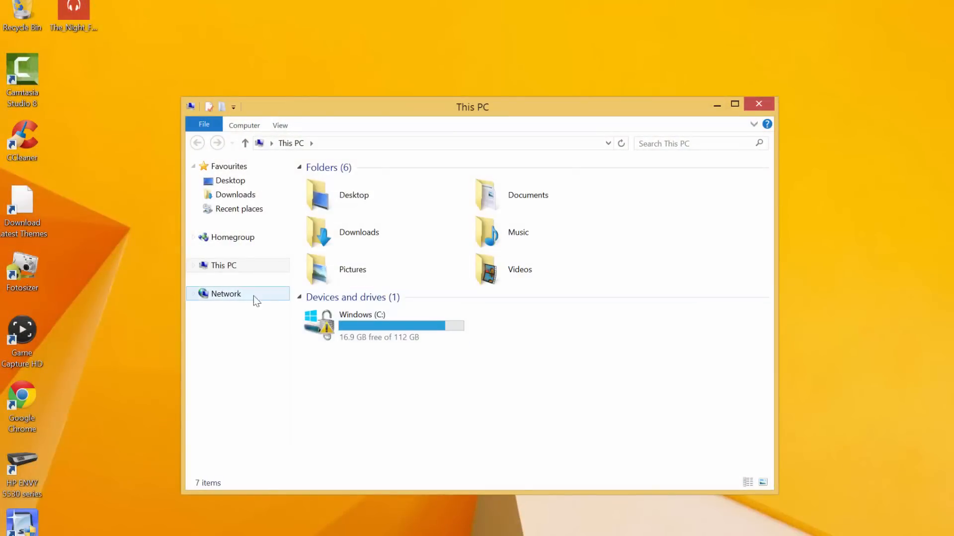
Step: Browse the network to \\RASPBERRYPI\backup and create a test folder containing a hello world text file
{"action": "left_click", "coordinate": [226, 294]}
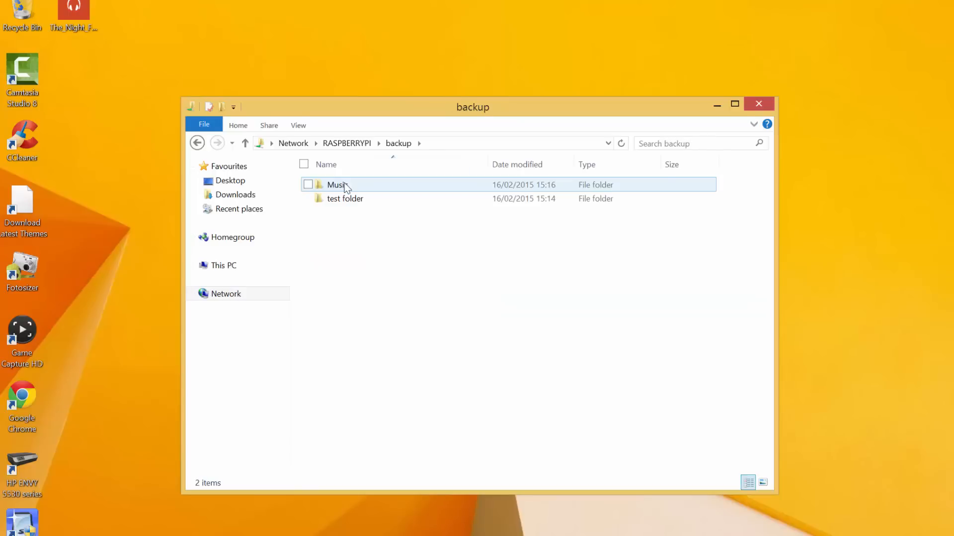
{"action": "left_click", "coordinate": [367, 232]}
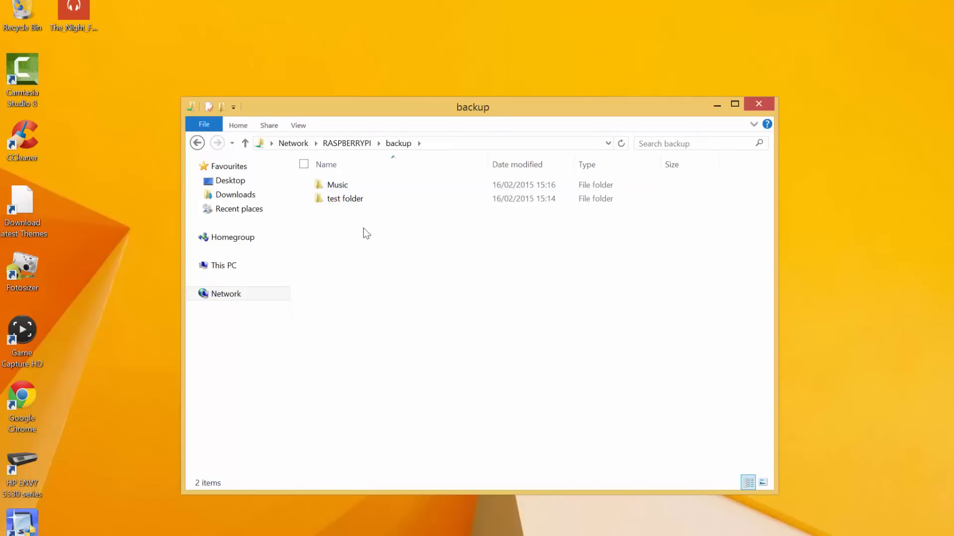
{"action": "mouse_move", "coordinate": [351, 211]}
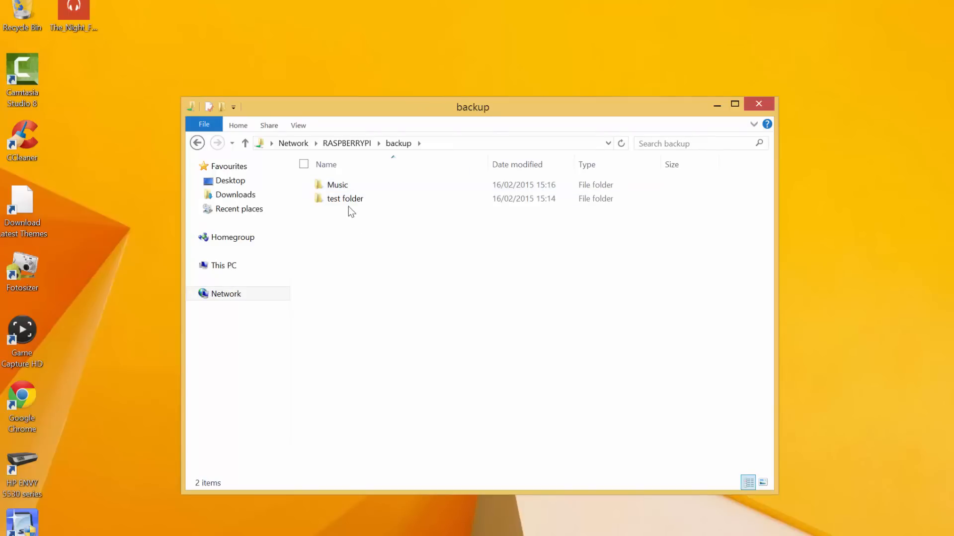
{"action": "double_click", "coordinate": [344, 198]}
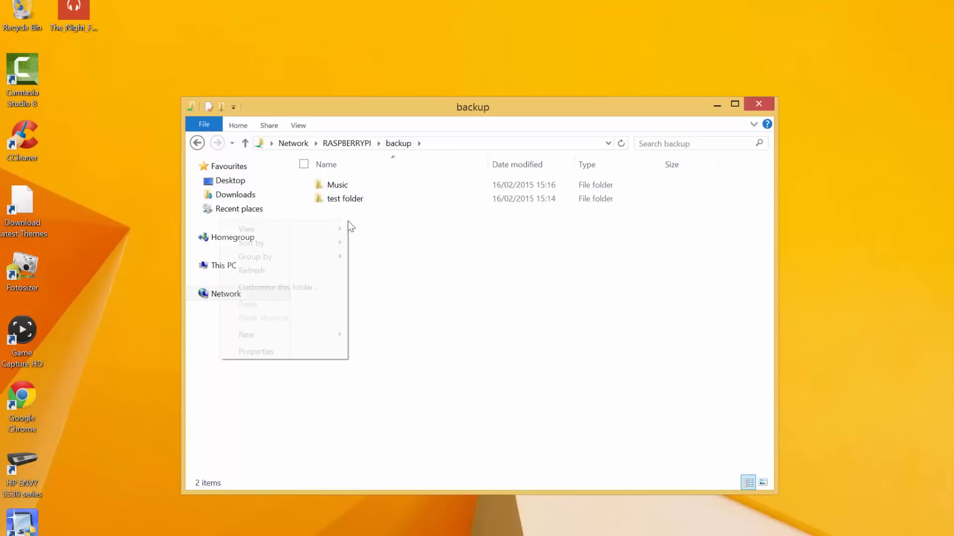
{"action": "mouse_move", "coordinate": [246, 335]}
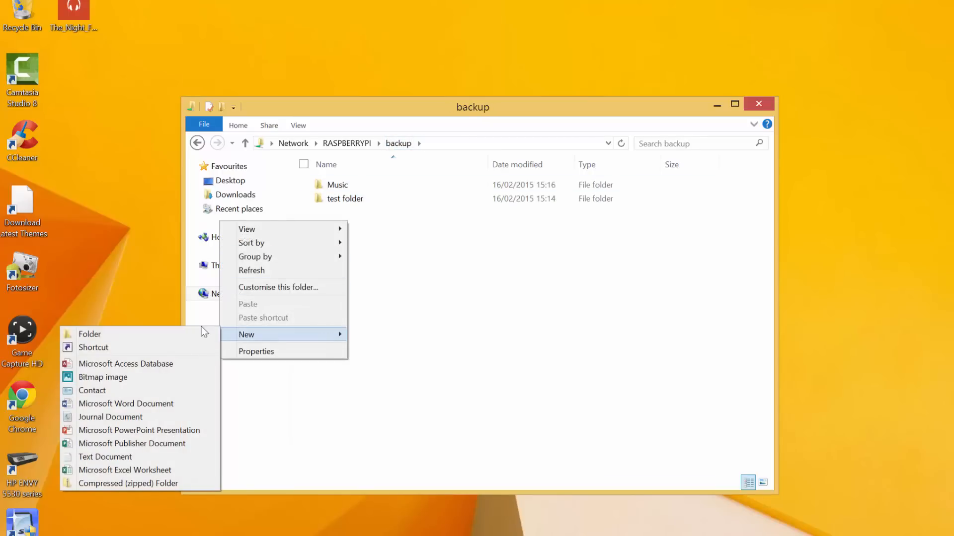
{"action": "left_click", "coordinate": [89, 333]}
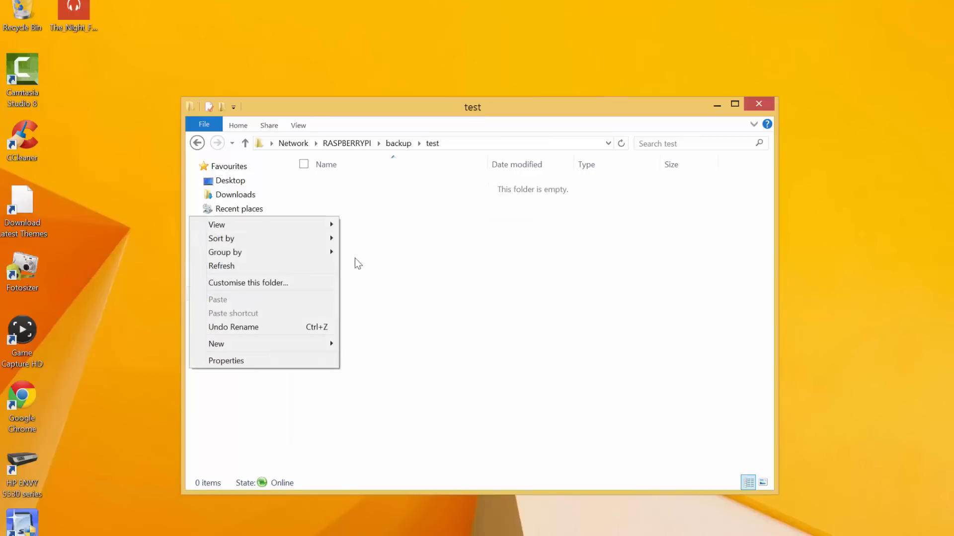
{"action": "mouse_move", "coordinate": [216, 343]}
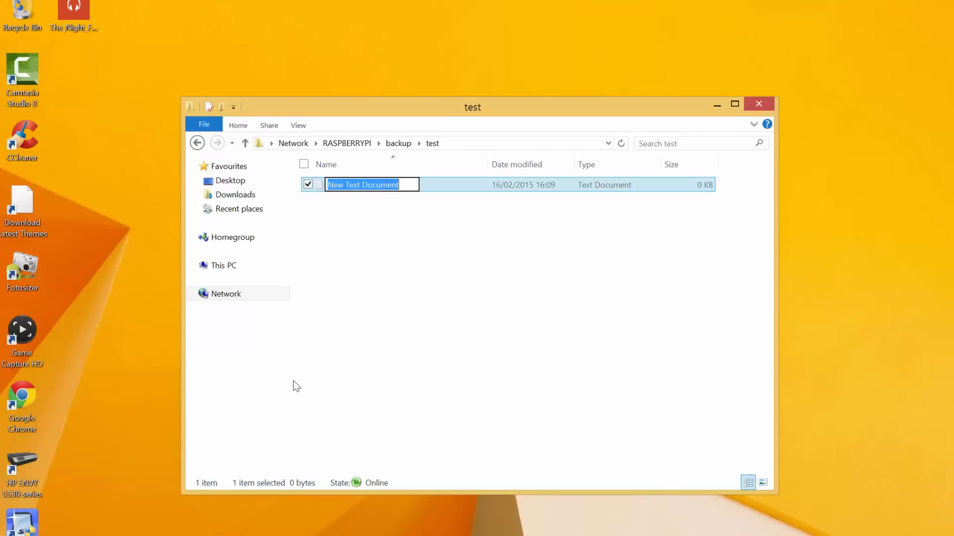
{"action": "type", "text": "hello world"}
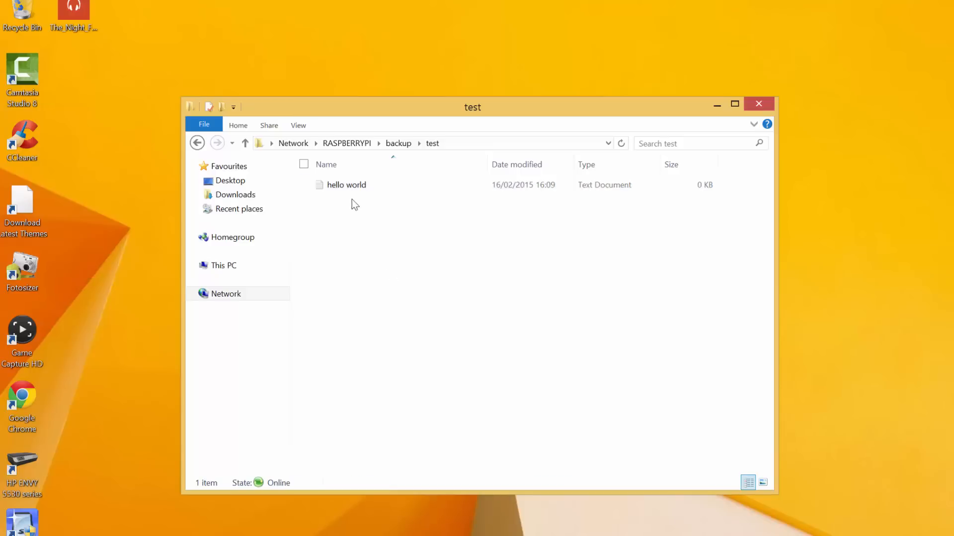
Step: Write 'hi there' into the hello world file, save it, and reopen it to confirm it is no longer empty
{"action": "double_click", "coordinate": [346, 185]}
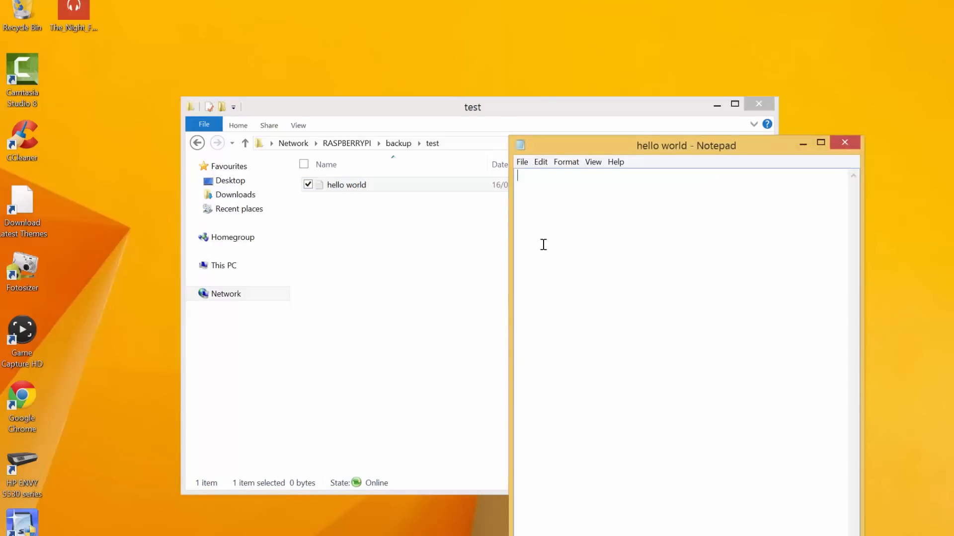
{"action": "type", "text": "hi there"}
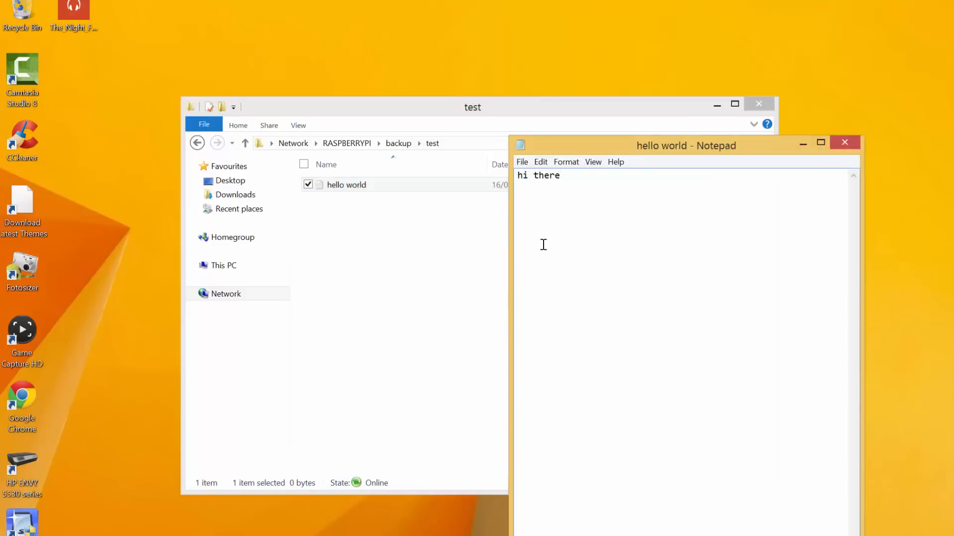
{"action": "left_click", "coordinate": [521, 162]}
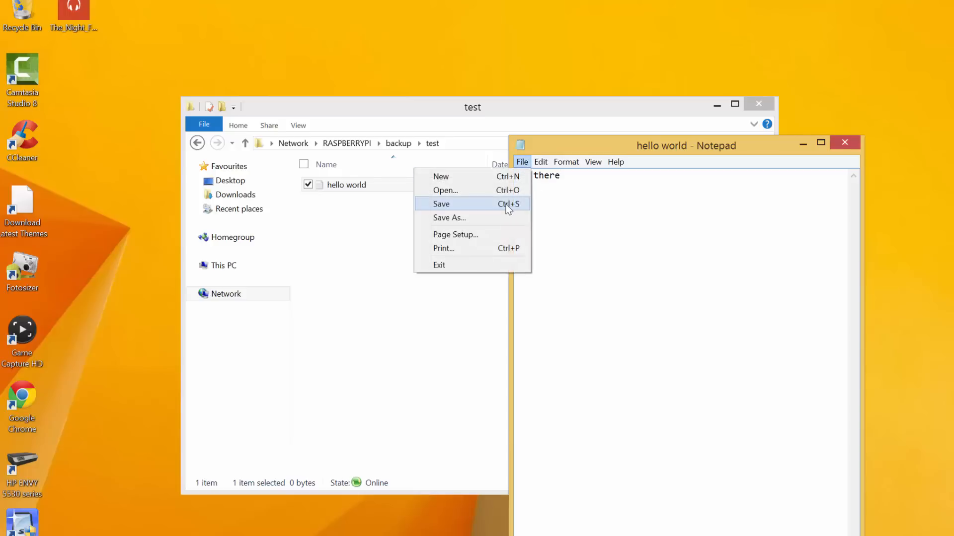
{"action": "left_click", "coordinate": [441, 204]}
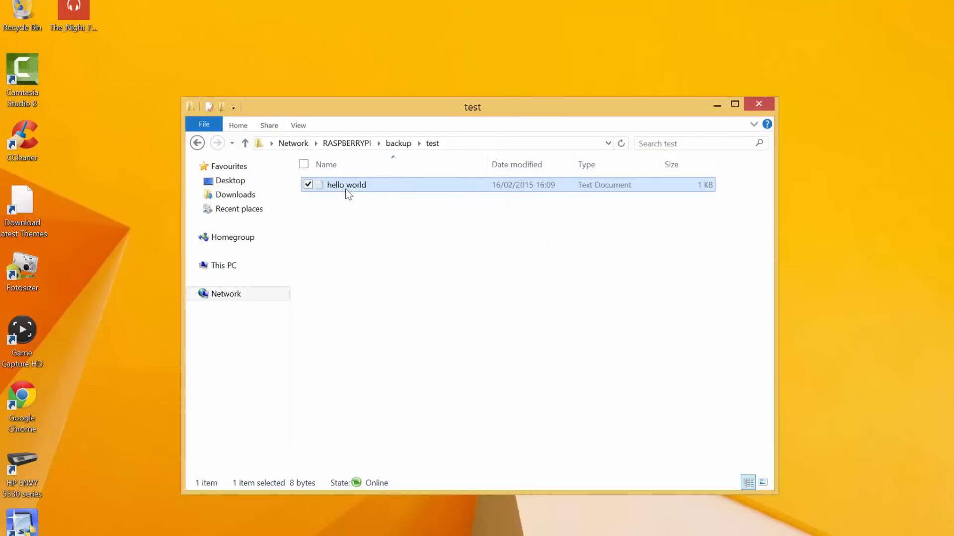
{"action": "double_click", "coordinate": [346, 185]}
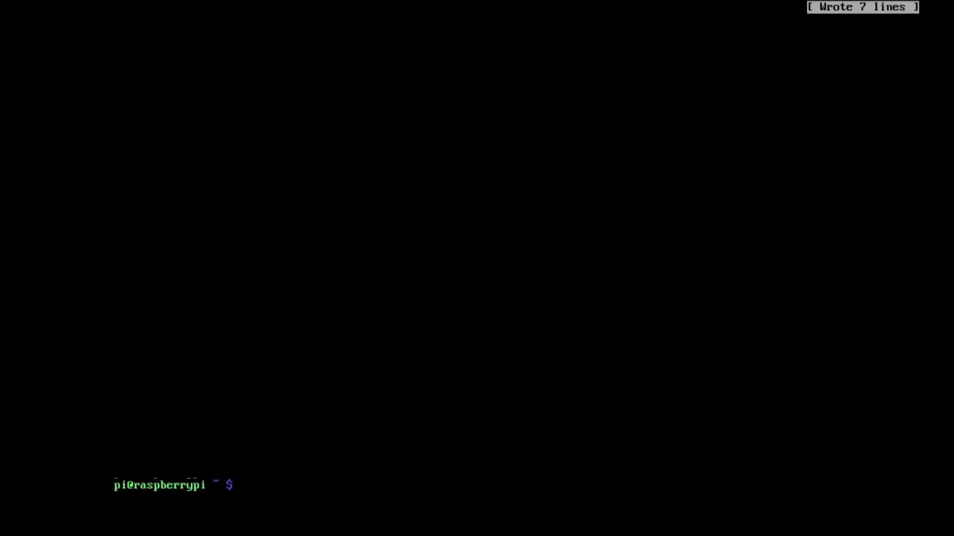
Step: Open /etc/network/interfaces in nano with sudo
{"action": "type", "text": "s"}
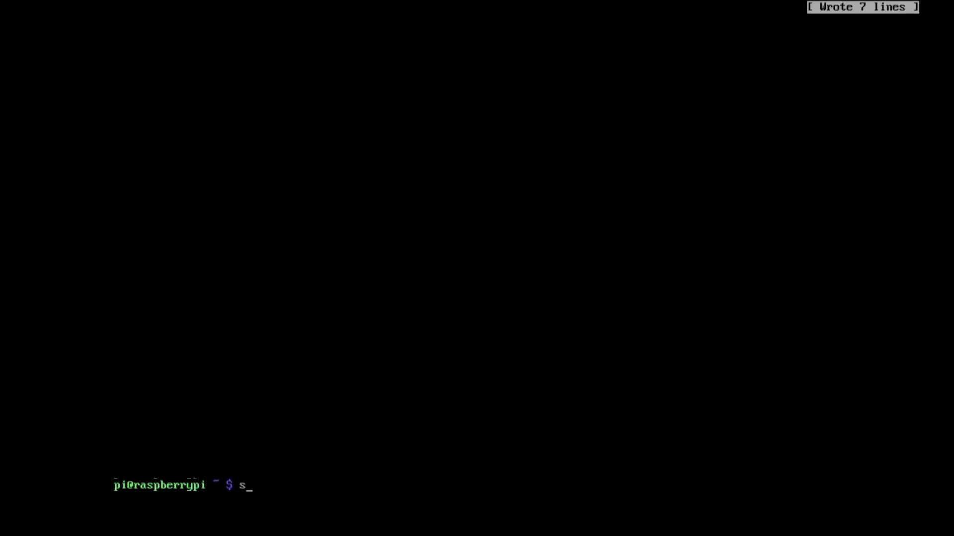
{"action": "type", "text": "udo nano /etc"}
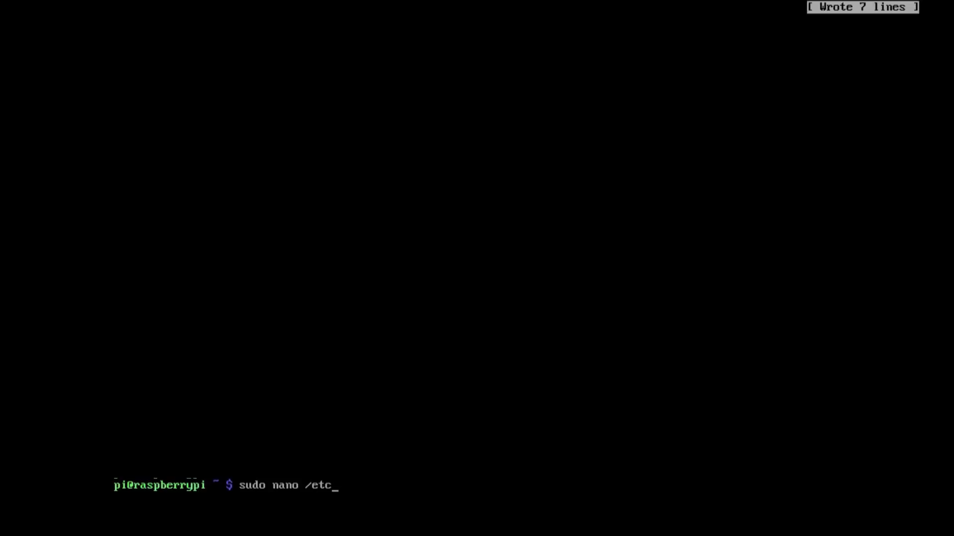
{"action": "type", "text": "/network/i"}
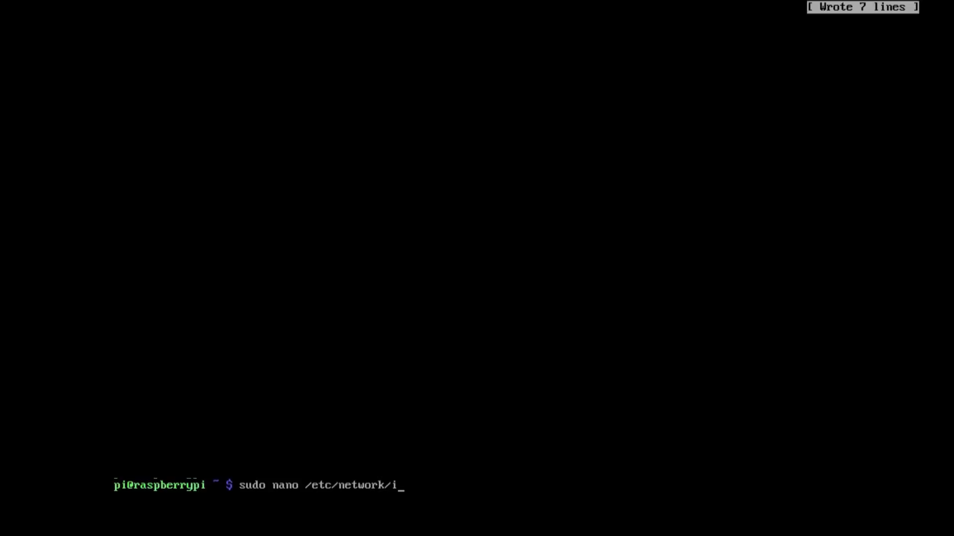
{"action": "key", "text": "Enter"}
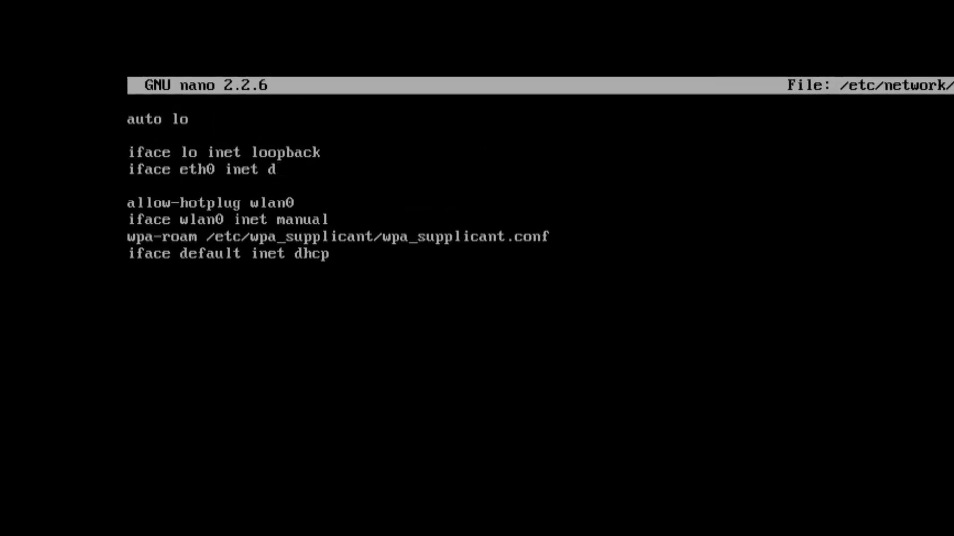
Step: Set eth0 to inet static with address 192.168.1.50 and netmask 255.255.255.0, then save and exit
{"action": "type", "text": "tatic"}
{"action": "type", "text": "address 192.168.1.50"}
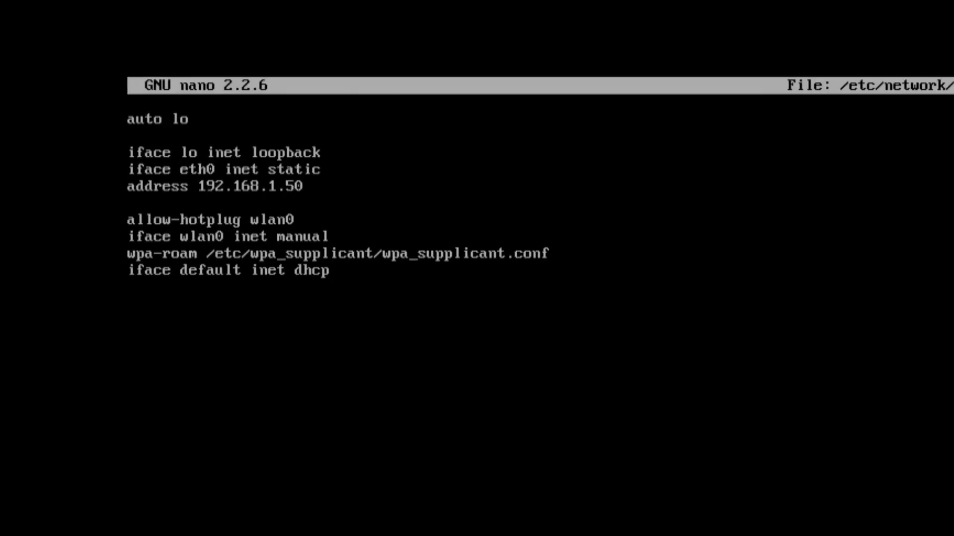
{"action": "type", "text": "netmask 2555"}
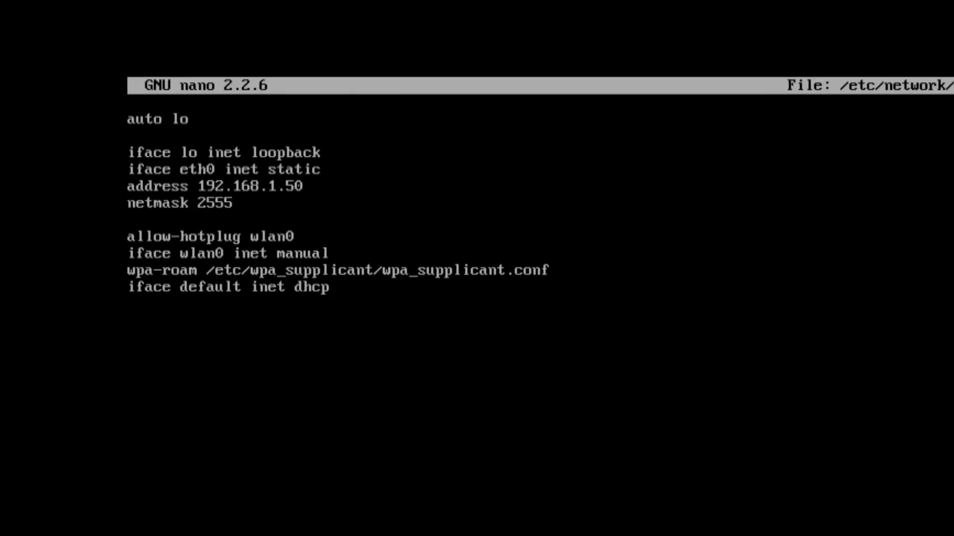
{"action": "type", "text": "5.255.255."}
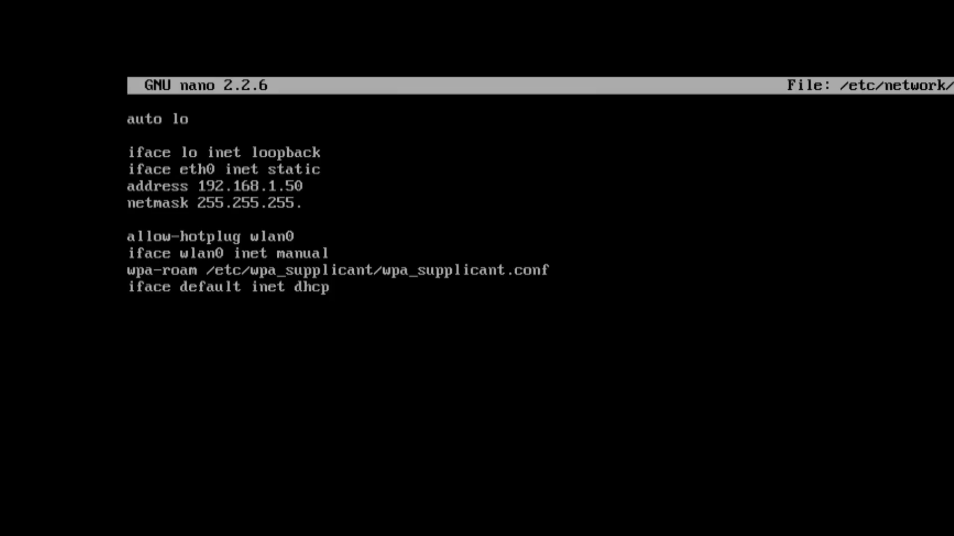
{"action": "key", "text": "ctrl+x"}
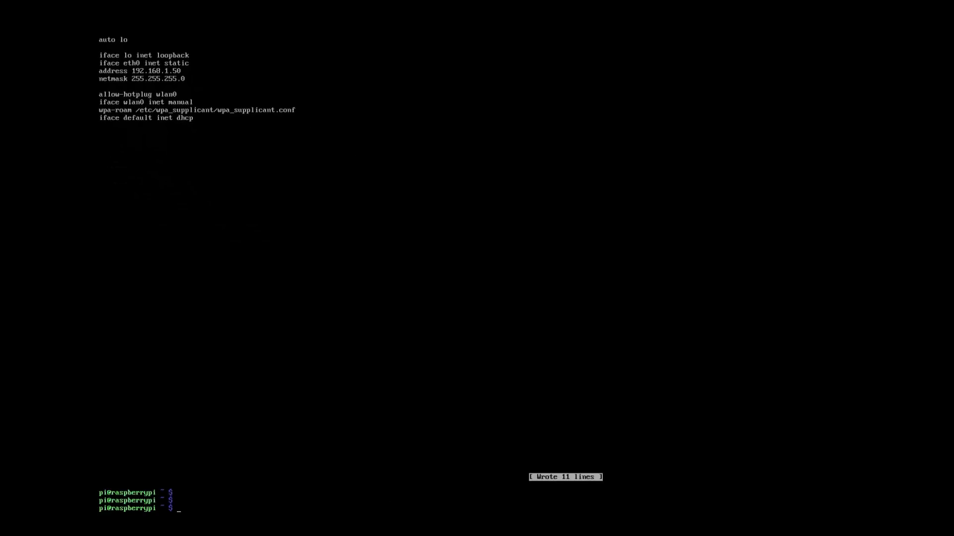
Step: Check the address with ifconfig, then run sudo apt-get install rsync, which is already the newest version
{"action": "type", "text": "ifconfig"}
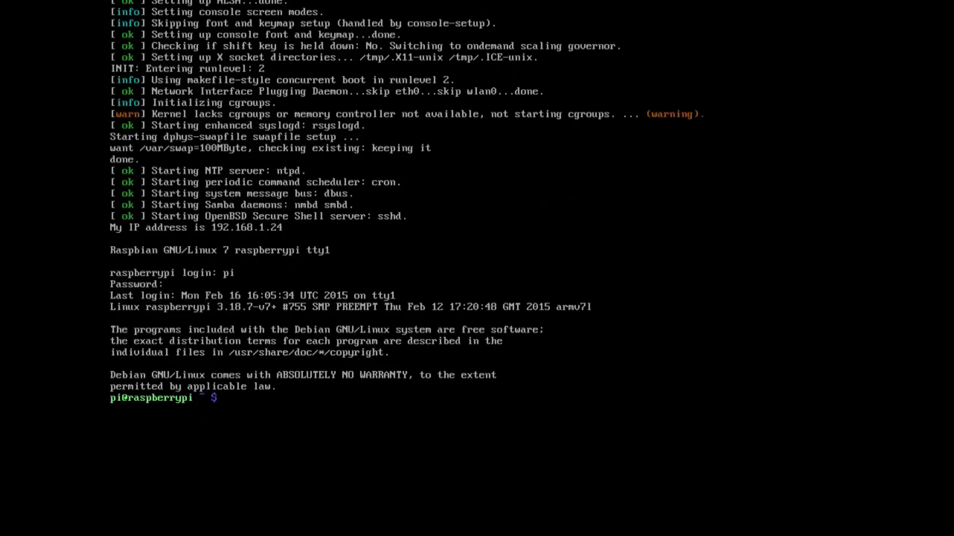
{"action": "type", "text": "sudo a"}
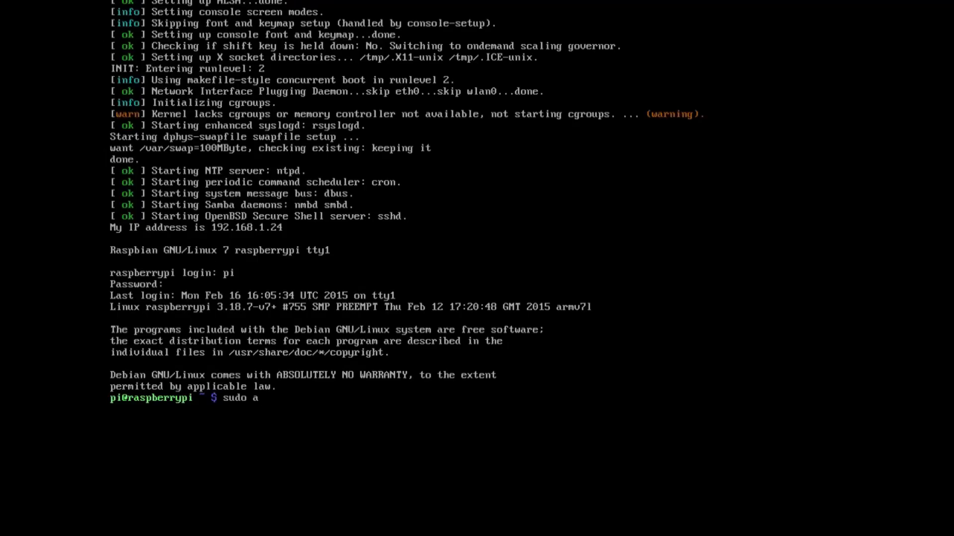
{"action": "type", "text": "pt-get install rsync"}
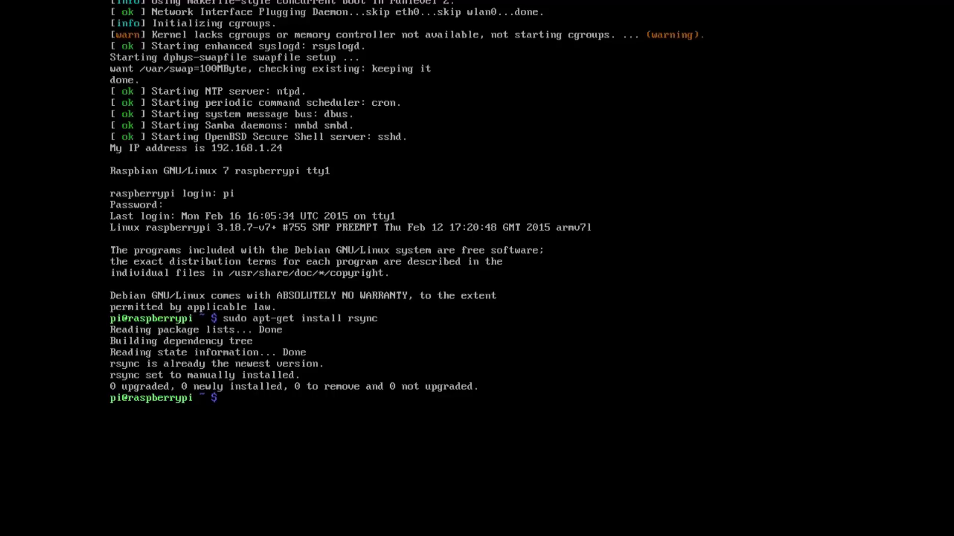
Step: Edit root's crontab with sudo crontab -e
{"action": "type", "text": "sudo crontab -e"}
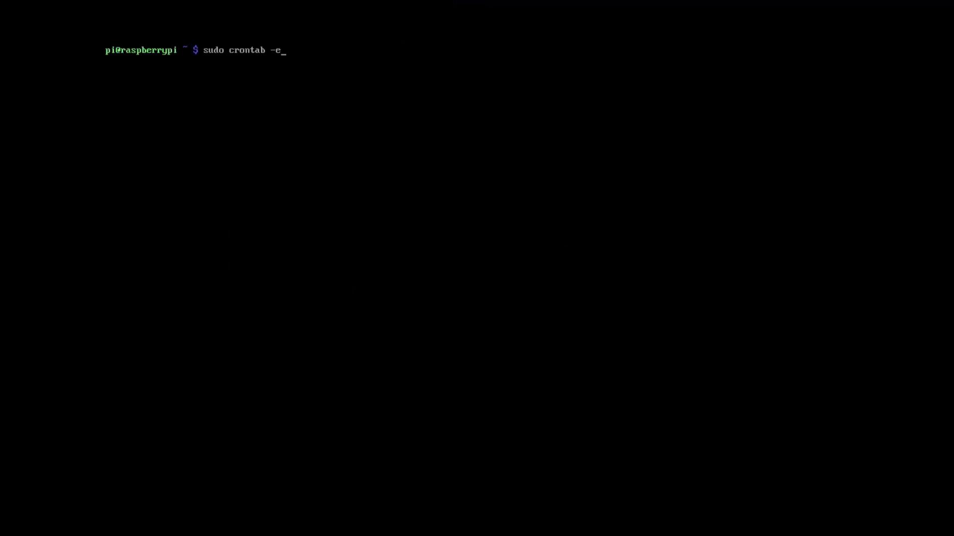
{"action": "key", "text": "Return"}
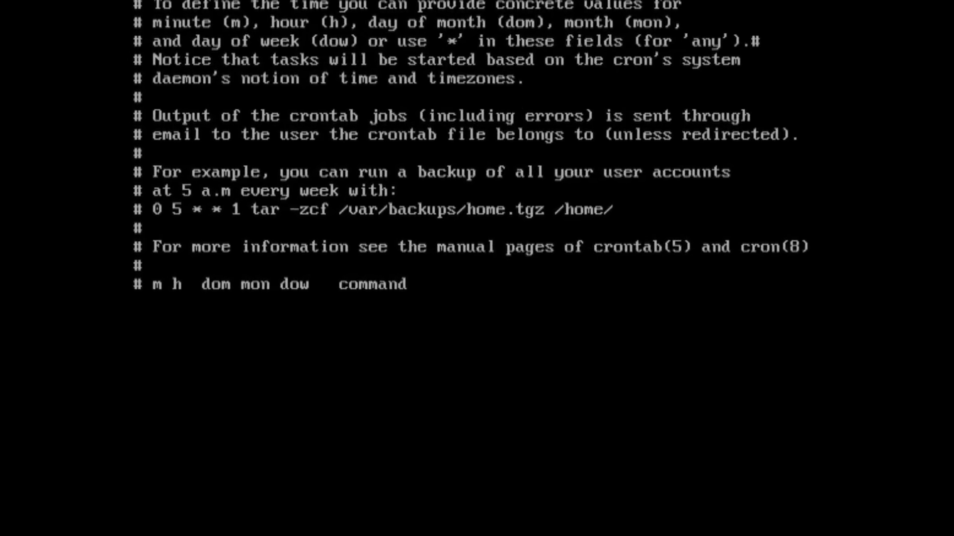
Step: Add the entry 0 5 * * * rsync -av --delete /media/usbhdd1/shares /media/usbhdd2/shares/
{"action": "type", "text": "0 5"}
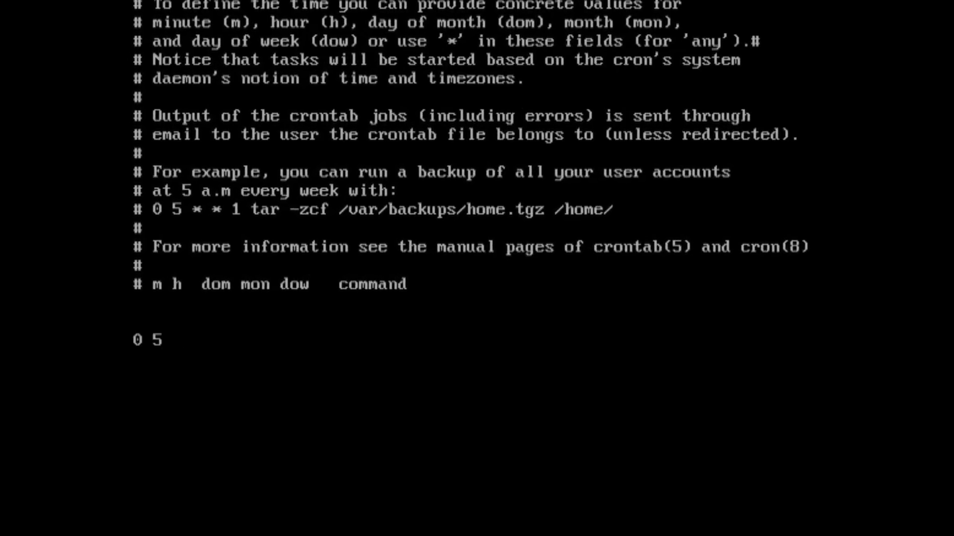
{"action": "type", "text": "* * * r"}
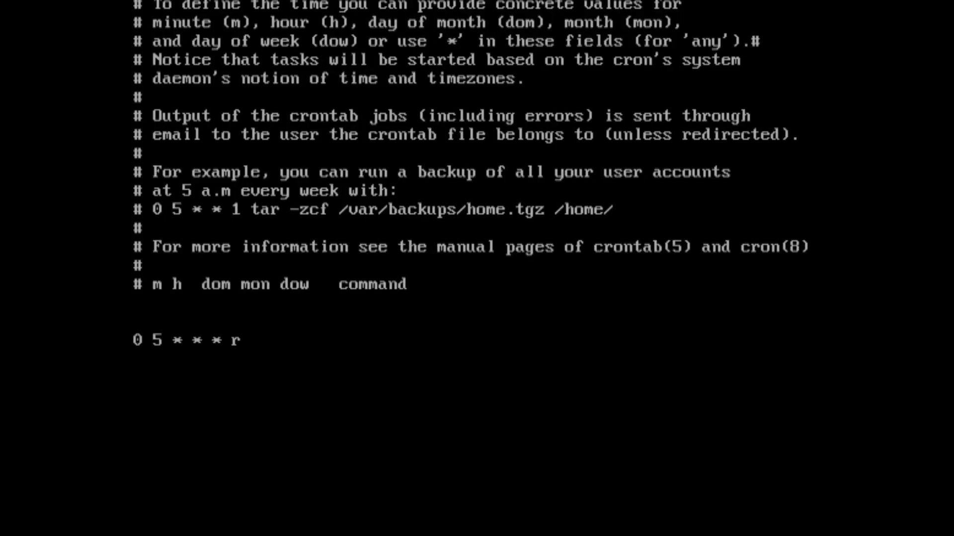
{"action": "type", "text": "sync -av"}
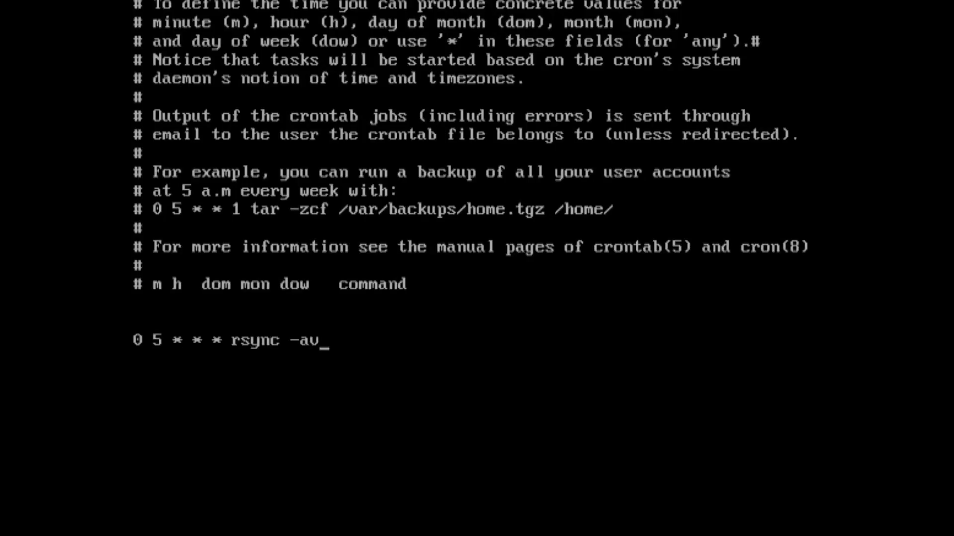
{"action": "type", "text": "--delete"}
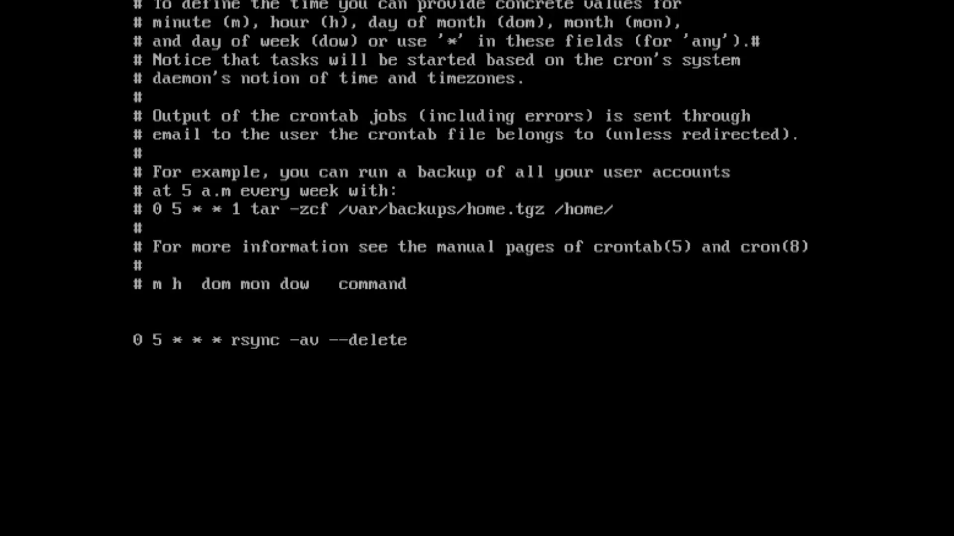
{"action": "type", "text": "/media/usbhdd"}
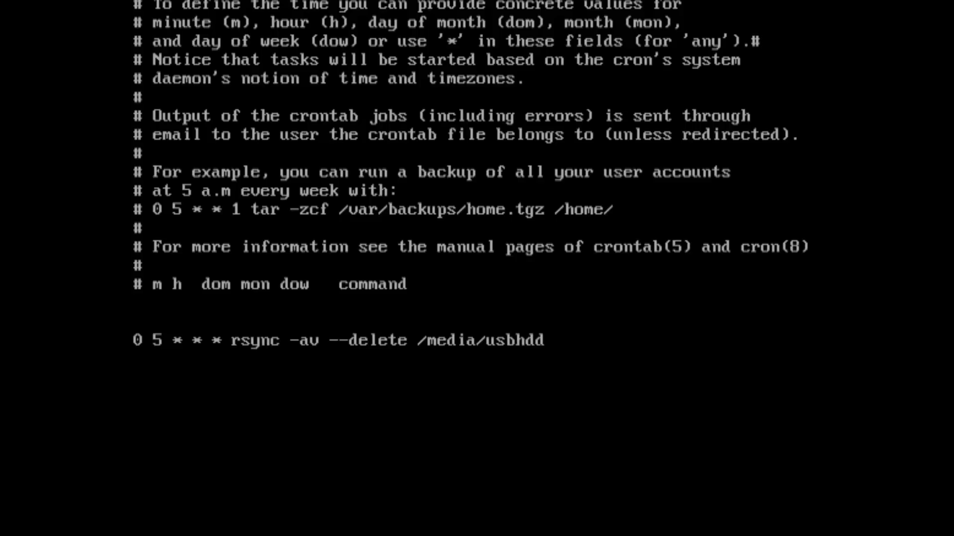
{"action": "type", "text": "1/shares"}
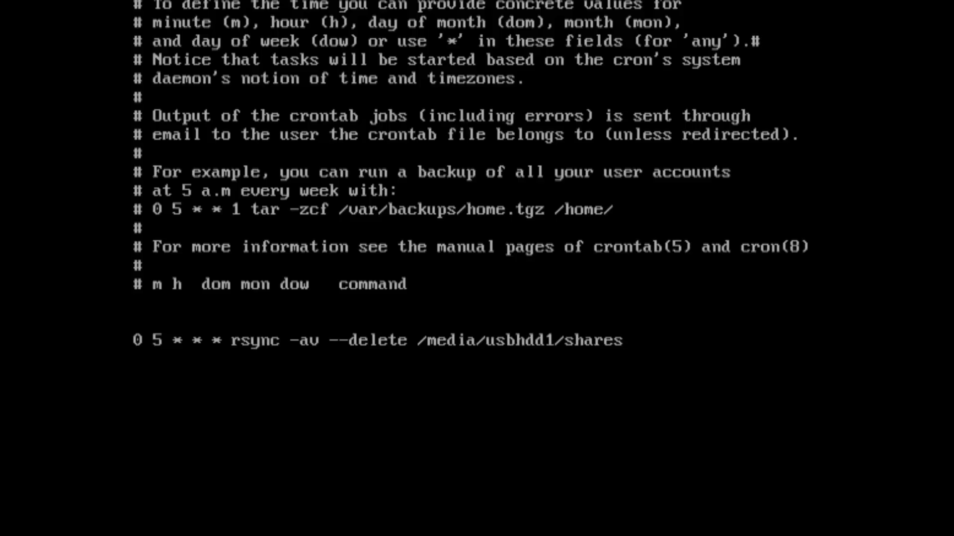
{"action": "type", "text": "/media"}
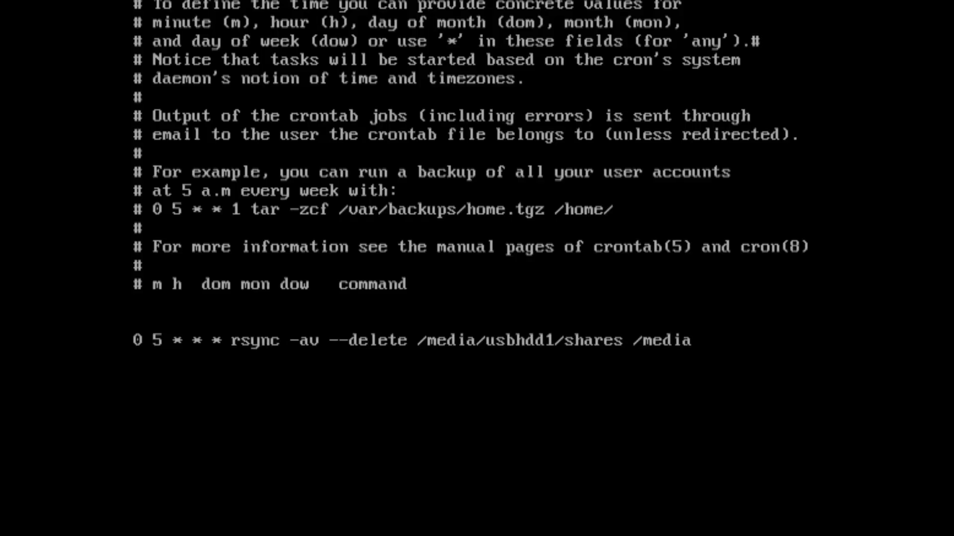
{"action": "type", "text": "u"}
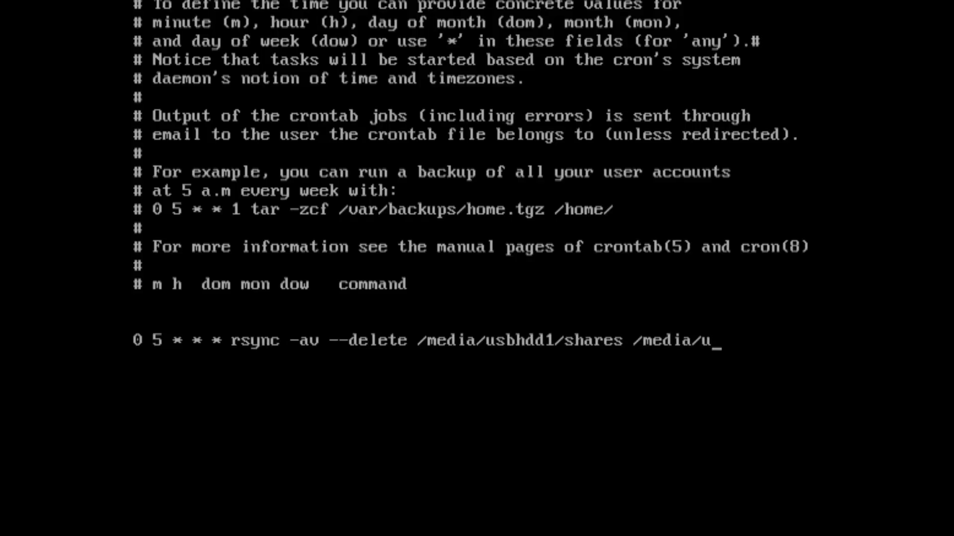
{"action": "type", "text": "sbhdd2/shares/"}
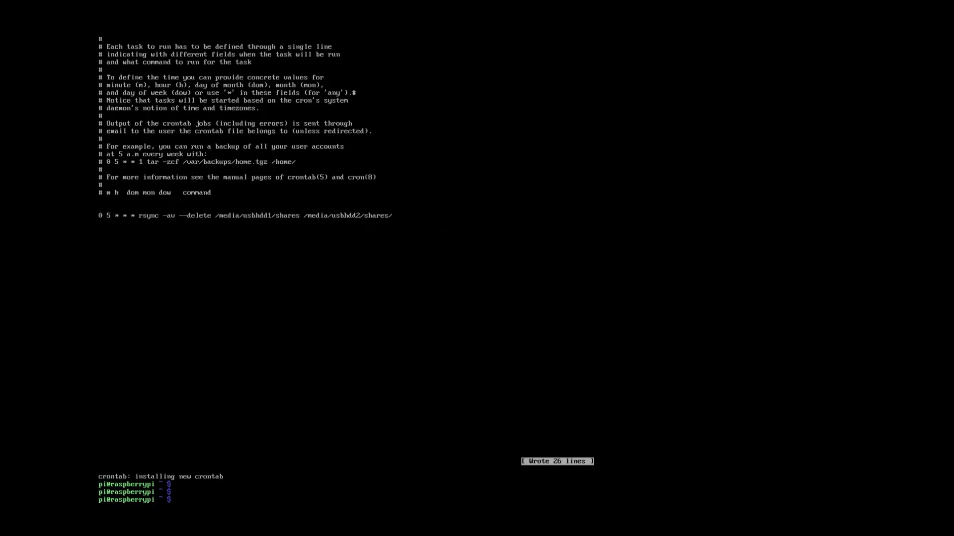
Step: Run rsync -av --delete /media/usbhdd1/shares /media/usbhdd2/shares/ by hand to mirror the drives now
{"action": "type", "text": "rsync -av --delete"}
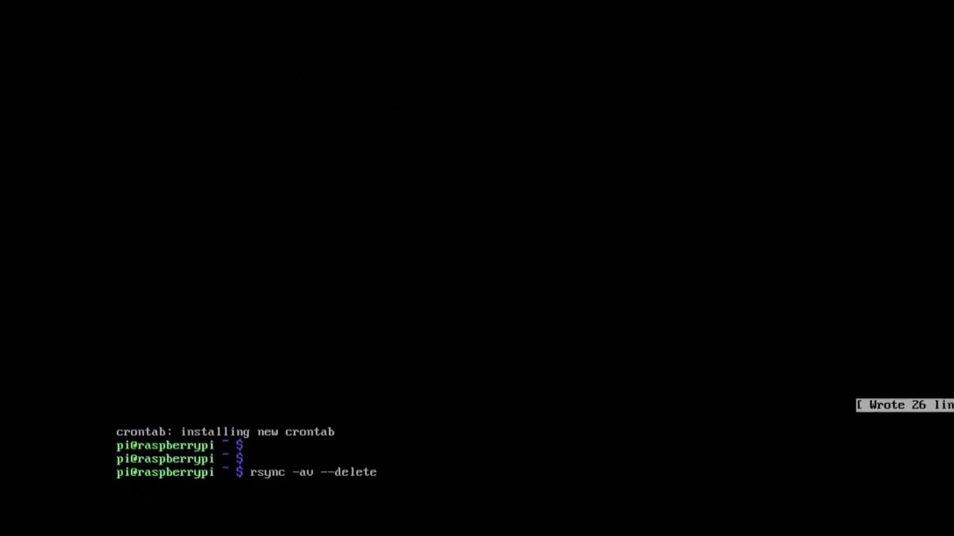
{"action": "type", "text": "/media/usbhdd"}
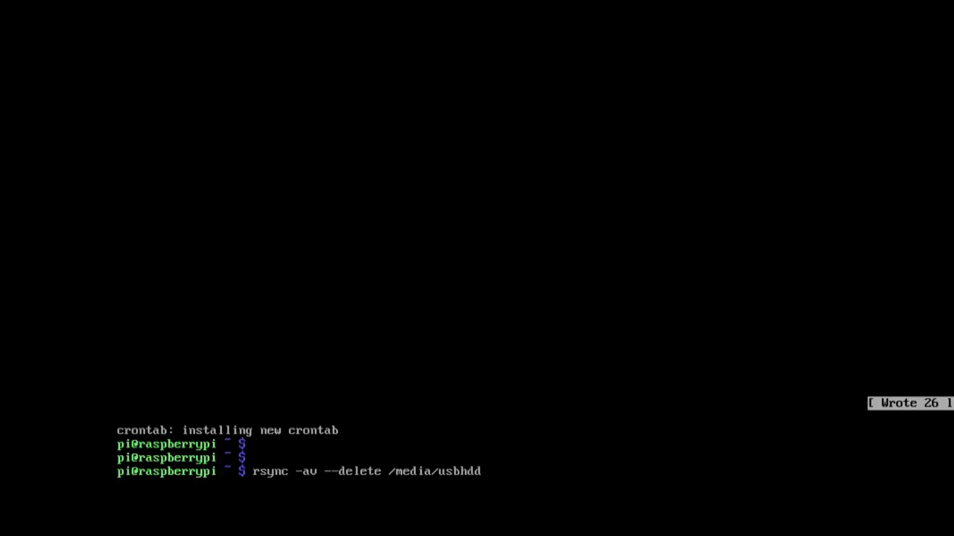
{"action": "type", "text": "1/shares /media/"}
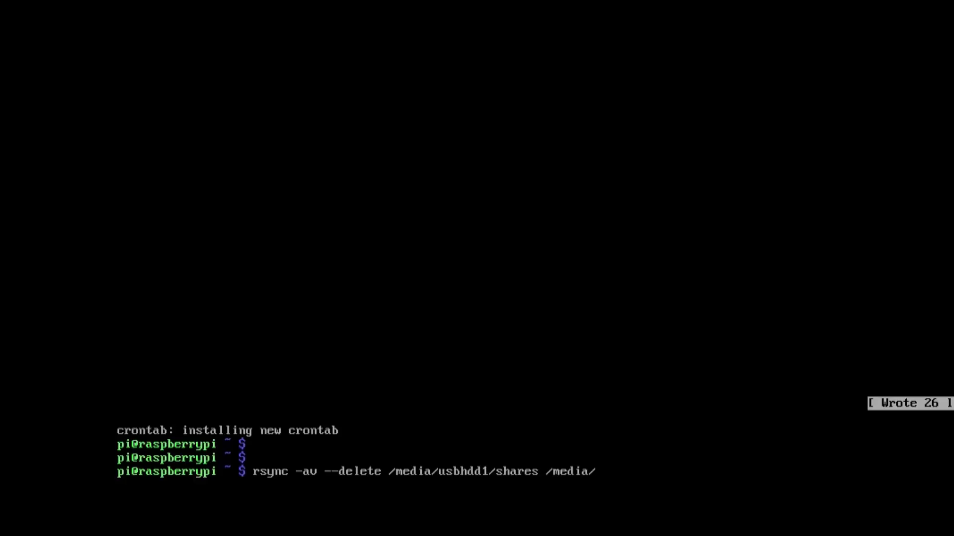
{"action": "type", "text": "usbhdd2/shares/"}
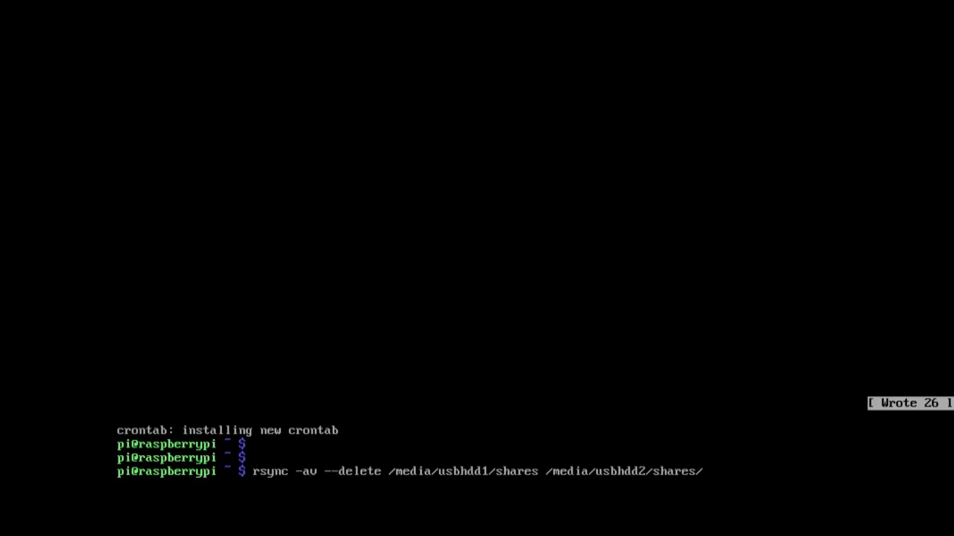
{"action": "key", "text": "Return"}
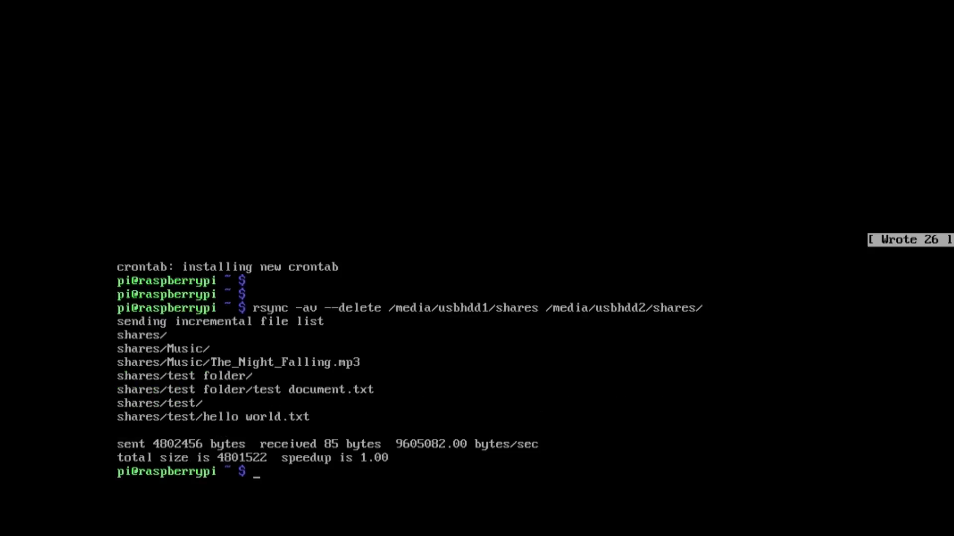